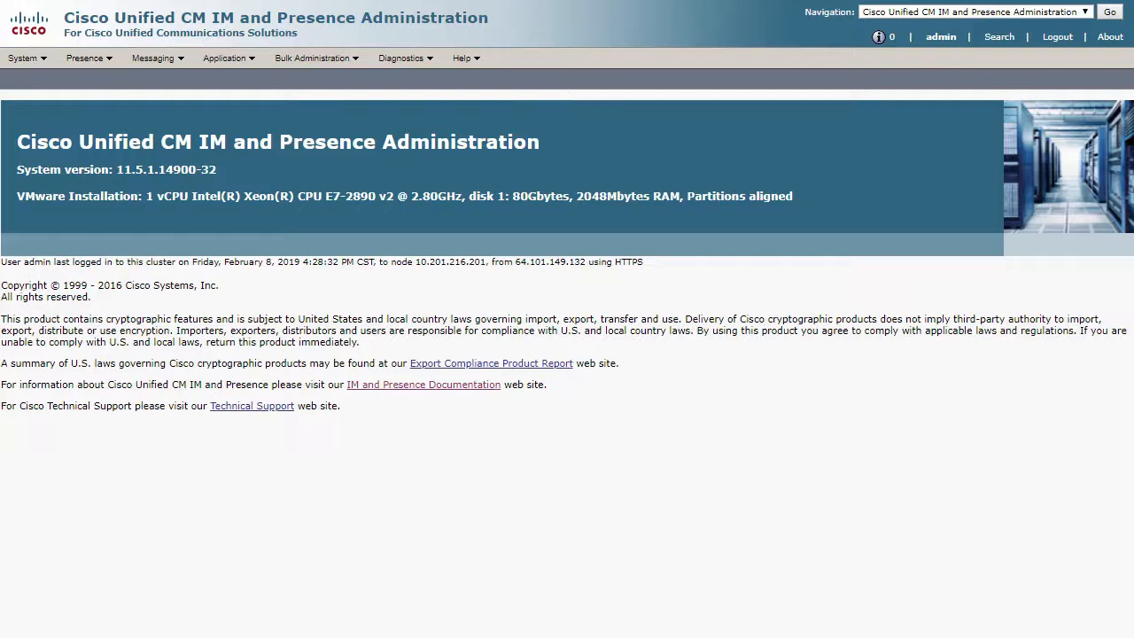
mouse_move(157, 57)
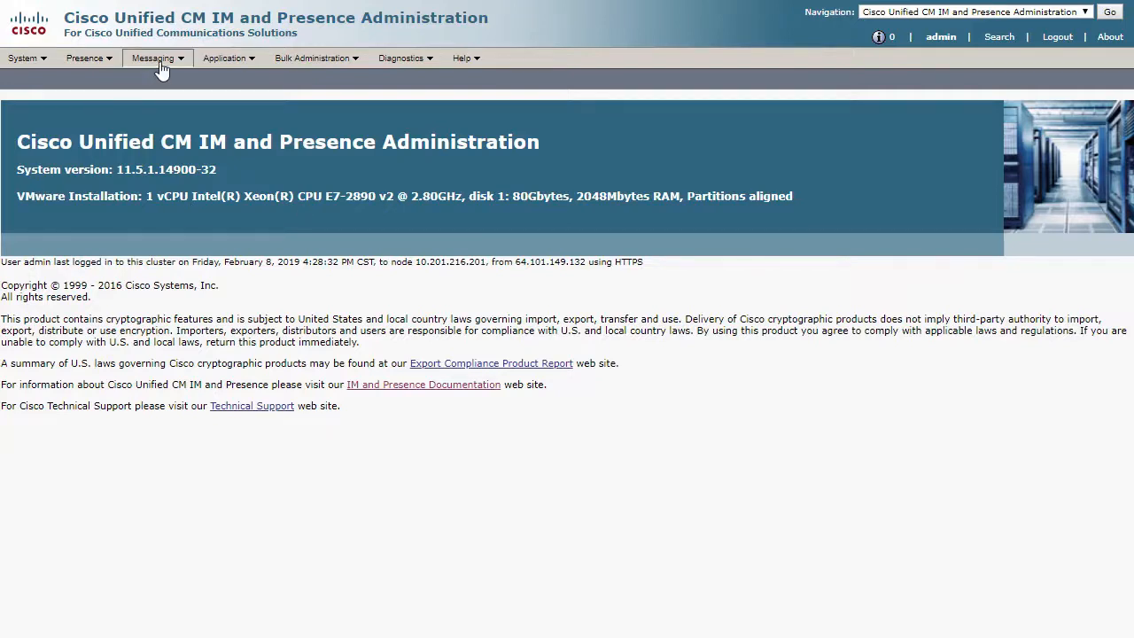
- Open the External Databases list under Messaging > External Server Setup
click(153, 58)
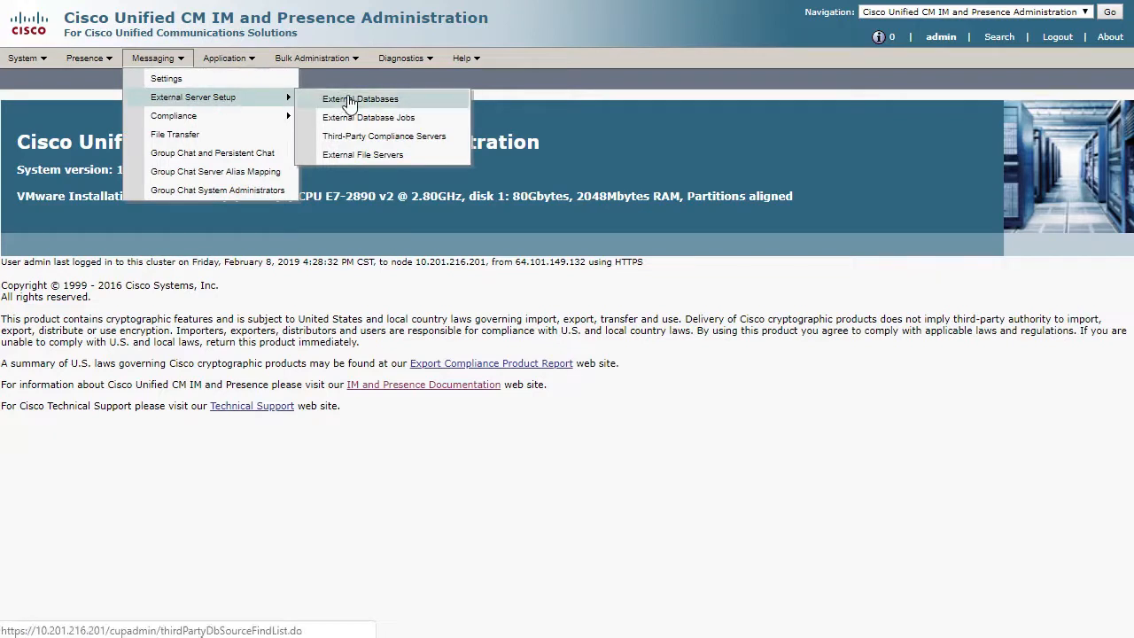
click(361, 98)
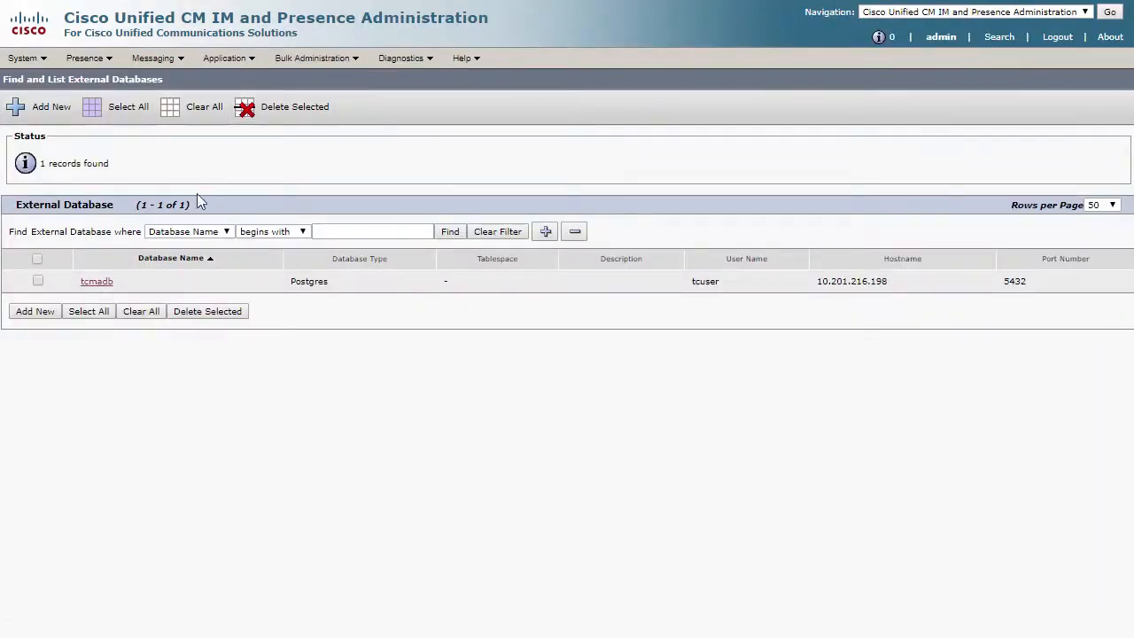
- Open the tcmadb database and verify all three External Database Troubleshooter checks pass
click(97, 280)
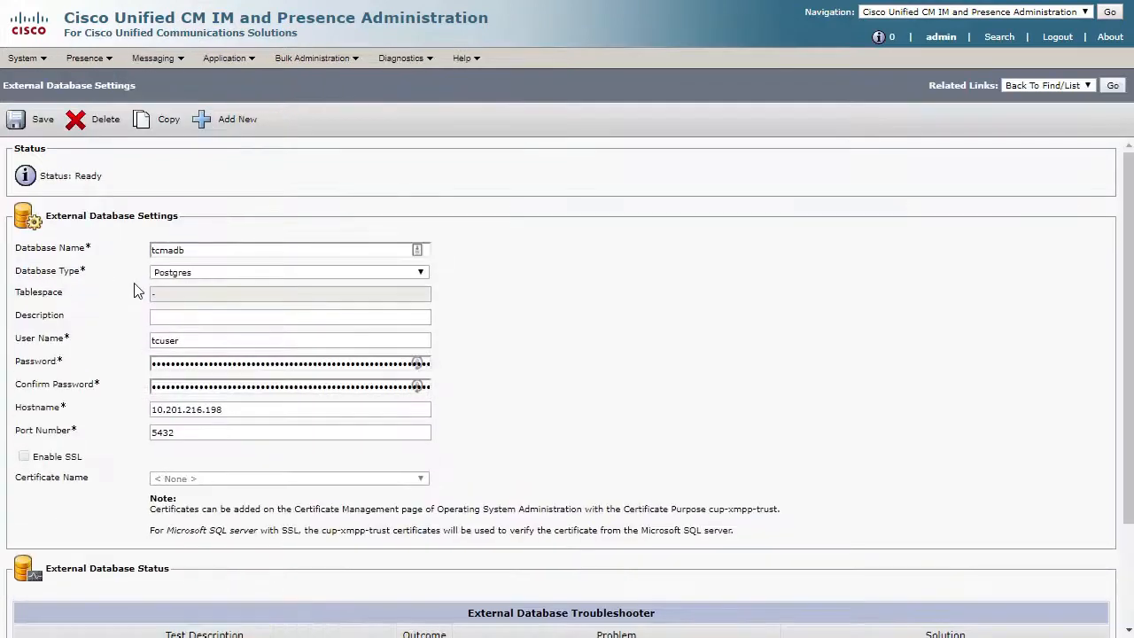
mouse_move(540, 298)
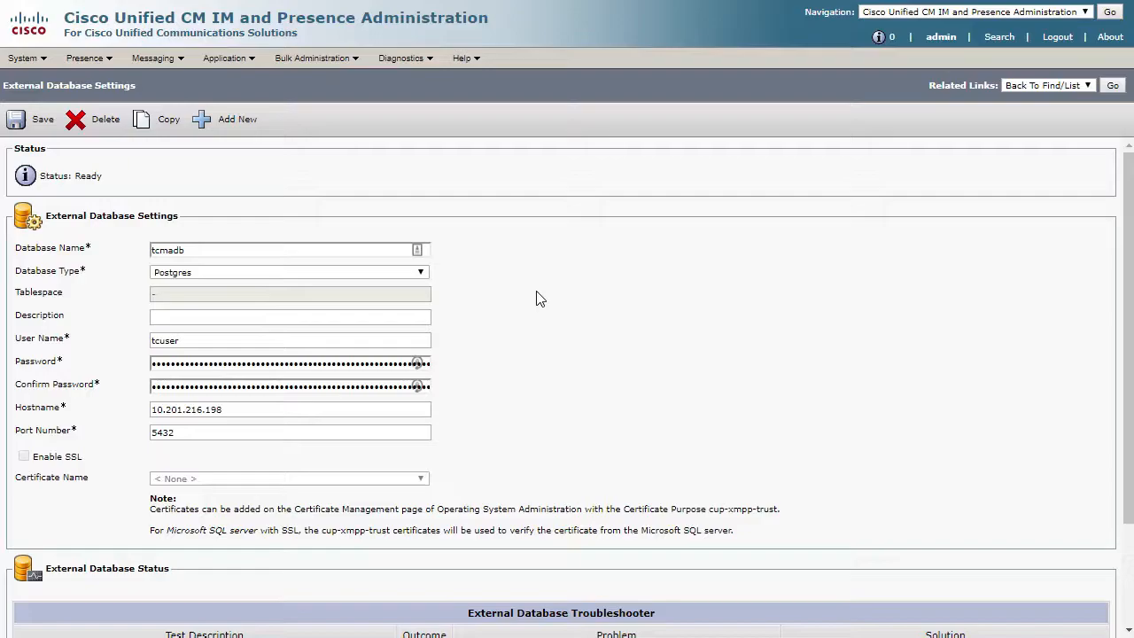
scroll(down, 3)
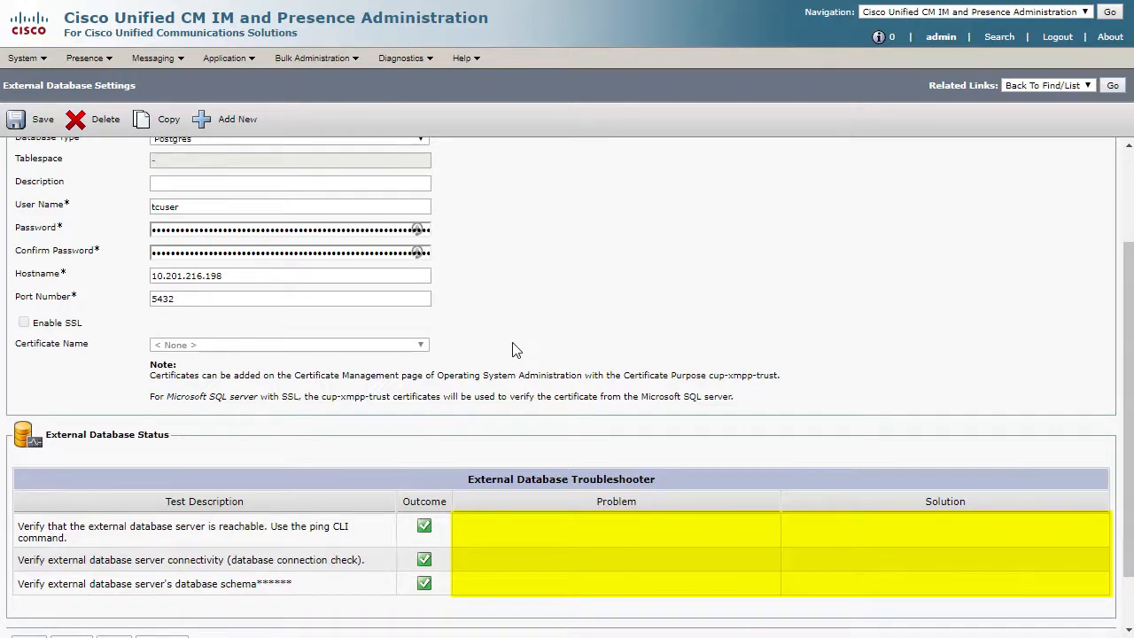
scroll(up, 3)
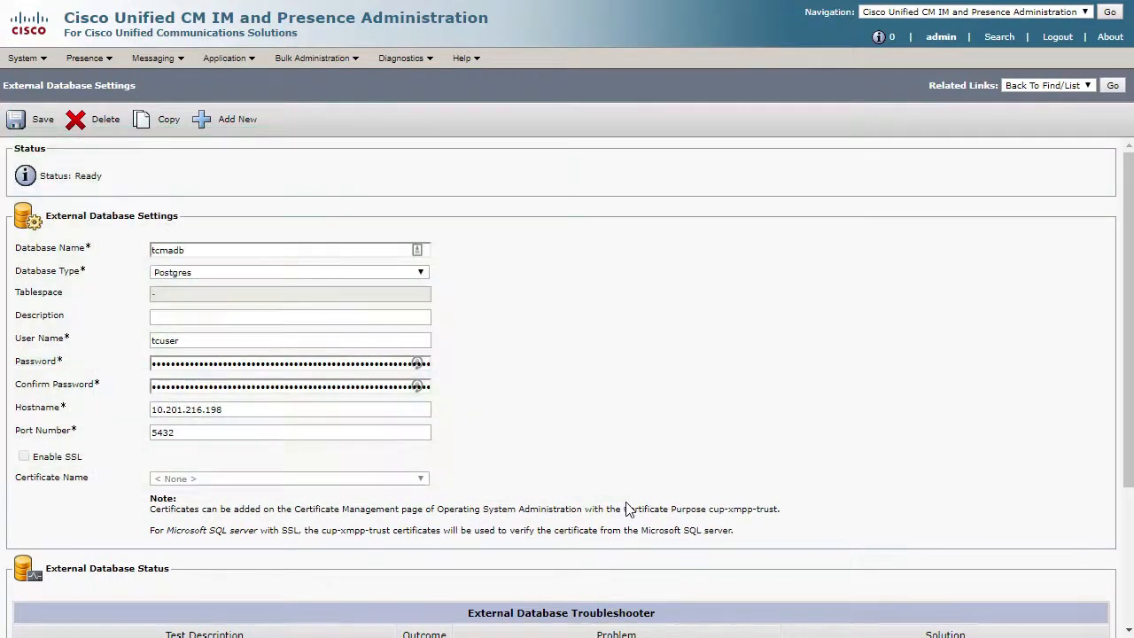
scroll(down, 3)
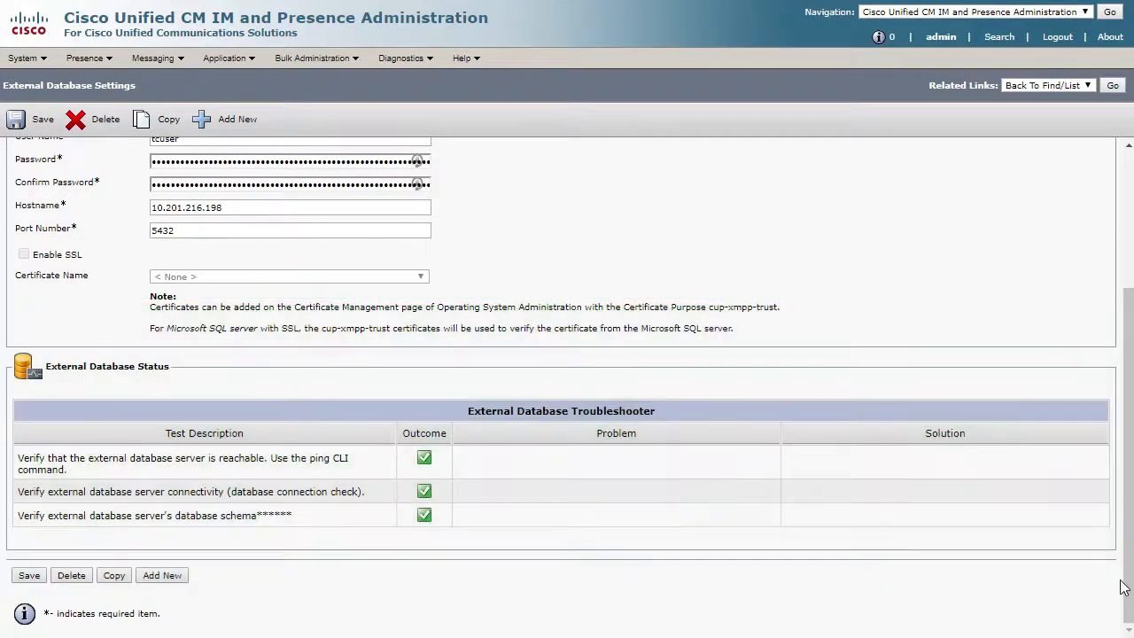
click(970, 11)
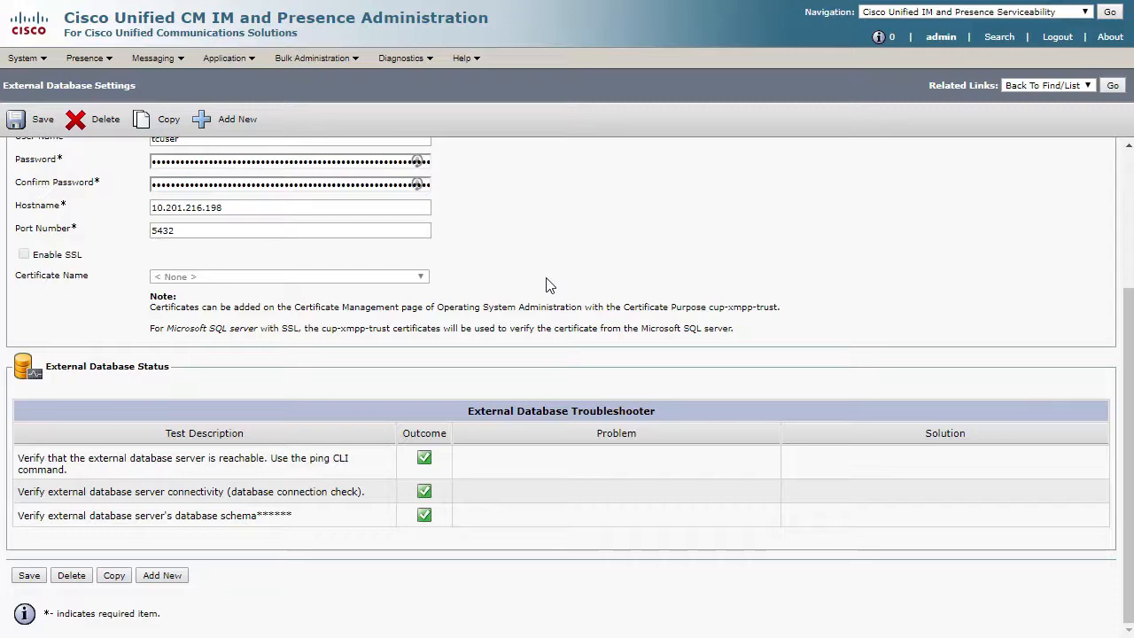
- Review the Group Chat and Persistent Chat settings, confirming persistent chat uses tcmadb
click(153, 57)
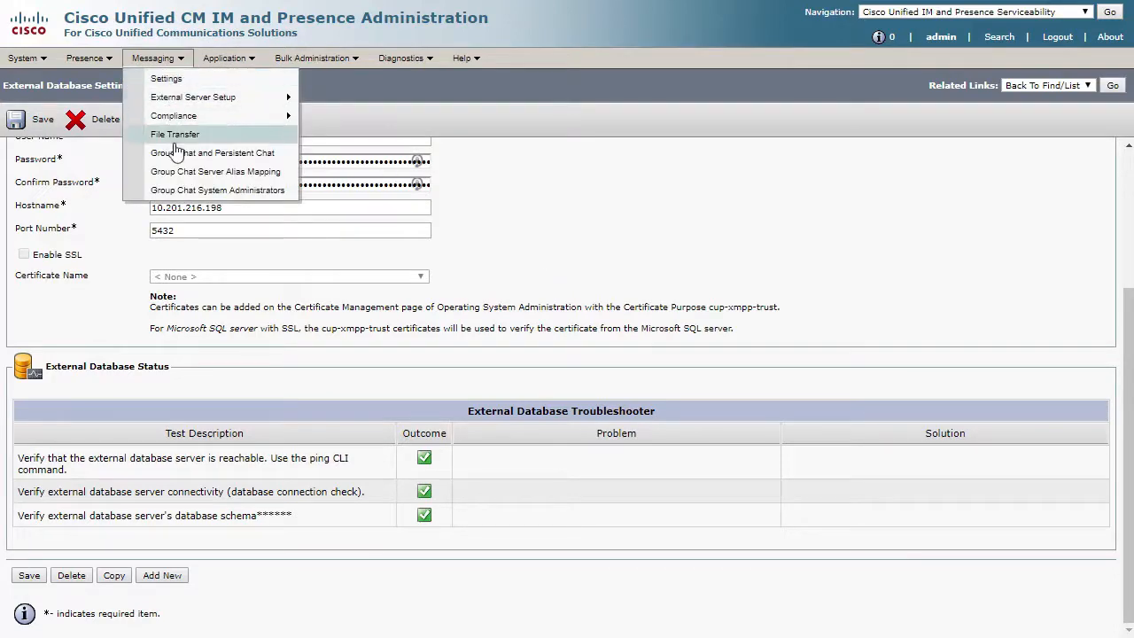
click(212, 152)
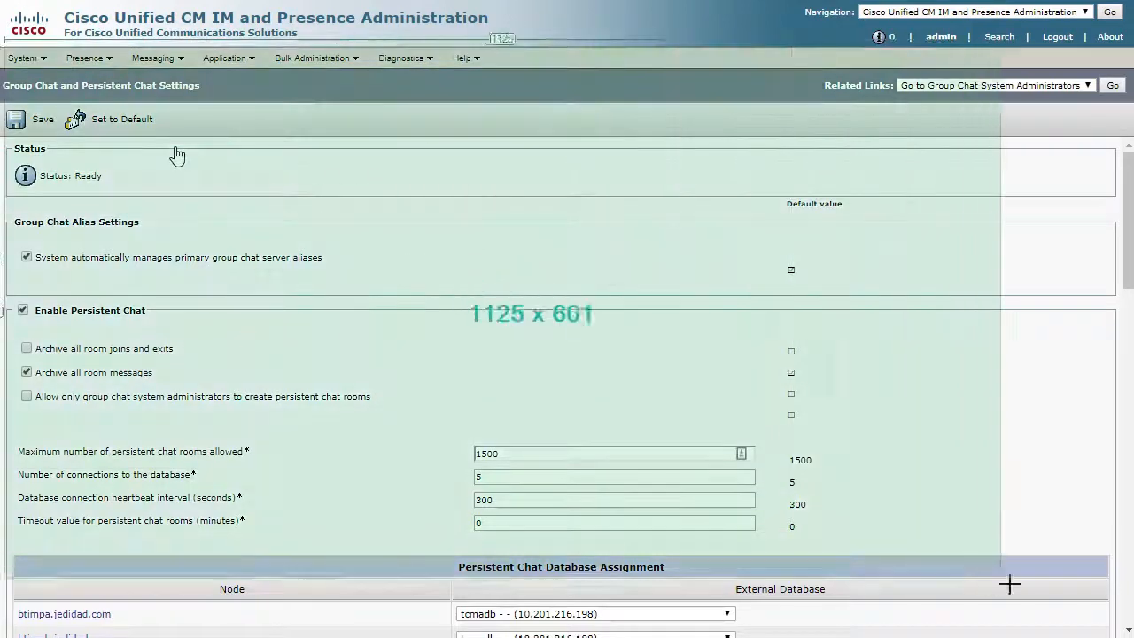
scroll(down, 3)
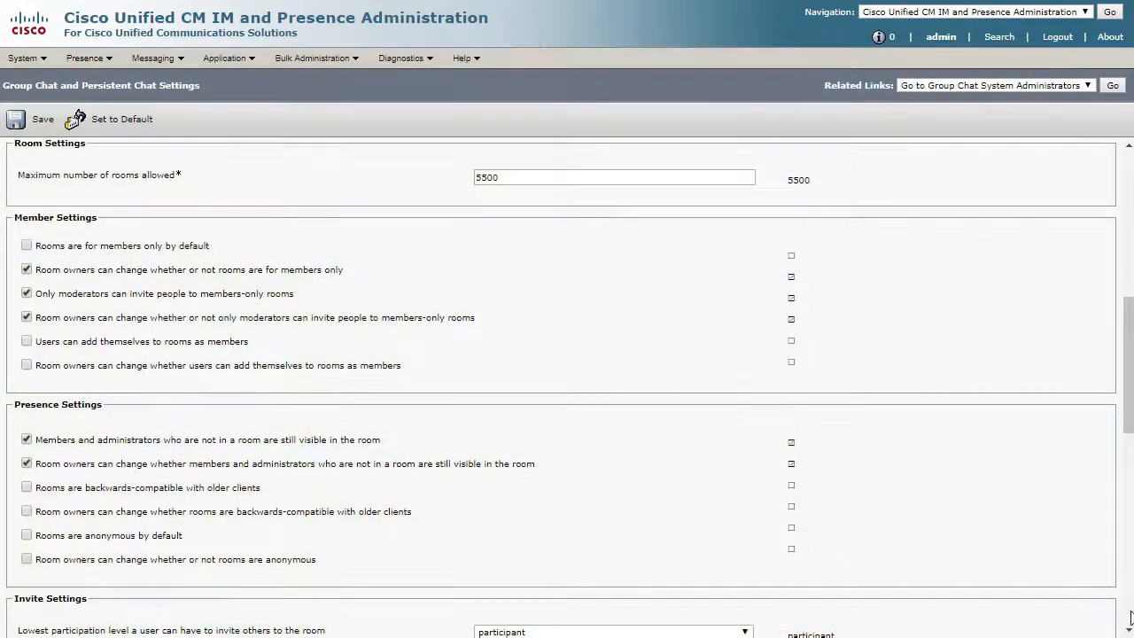
scroll(down, 3)
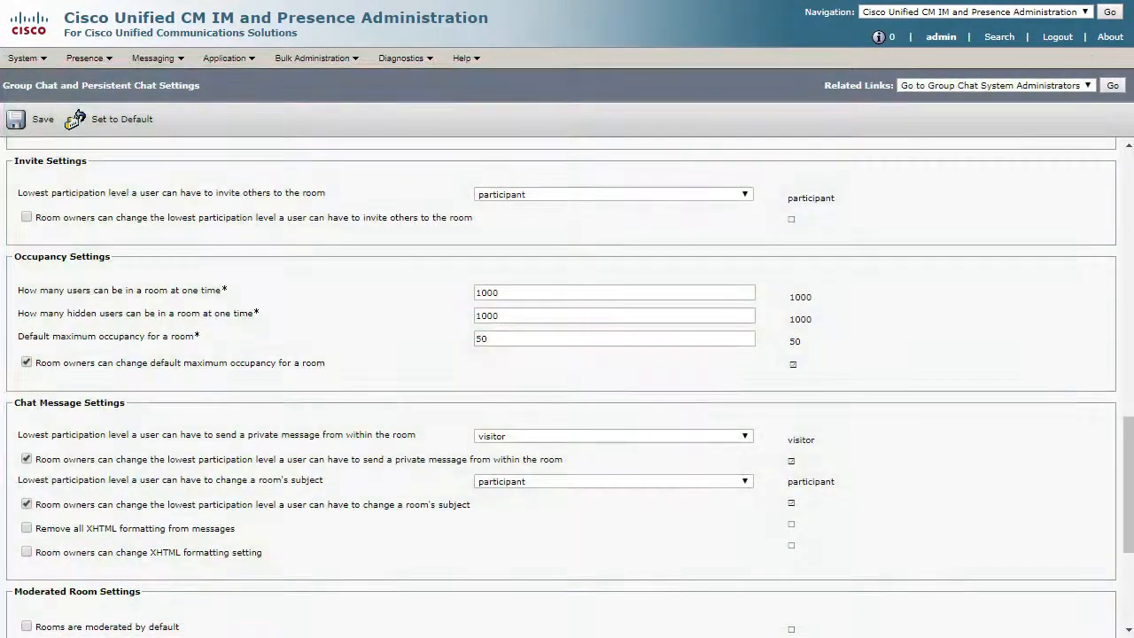
scroll(down, 3)
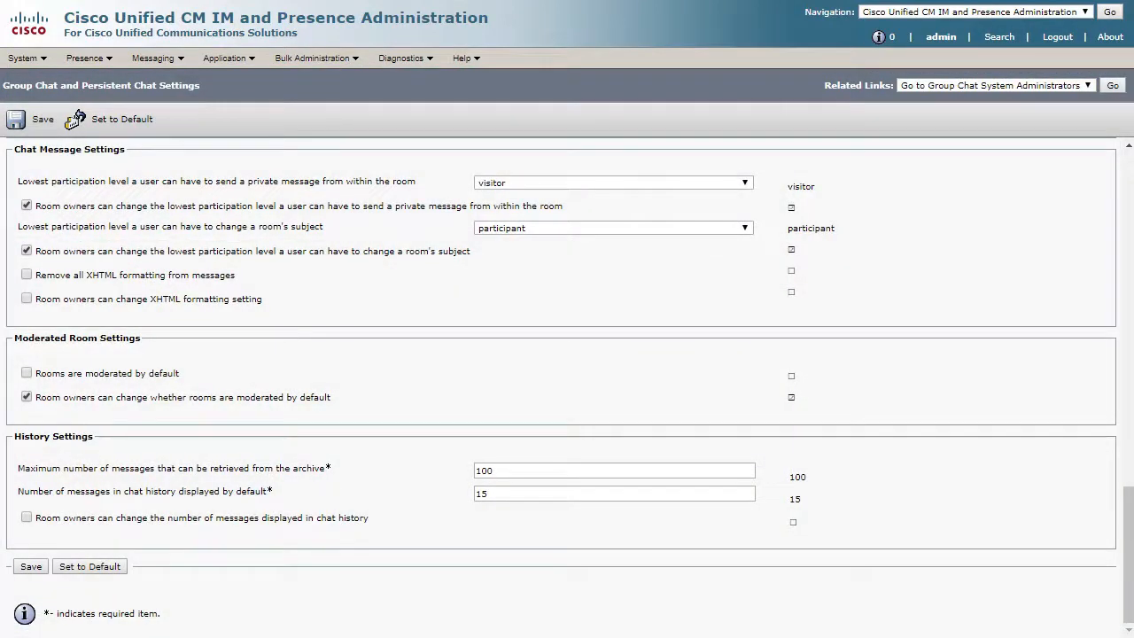
- Navigate to Cisco Unified IM and Presence Serviceability from the Navigation dropdown
click(1085, 11)
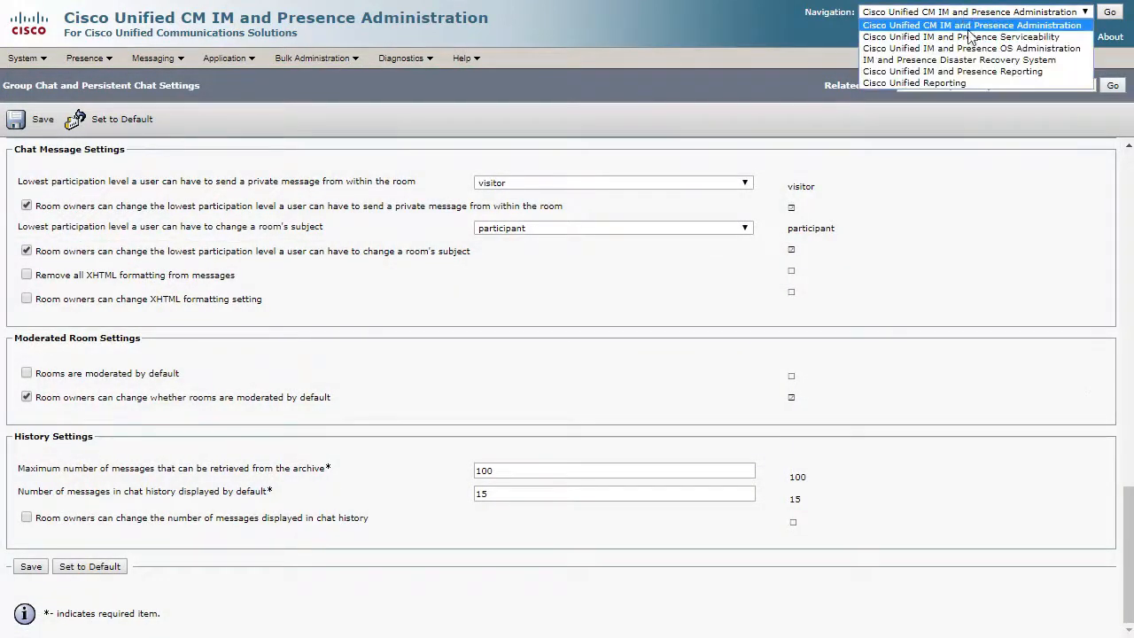
click(1109, 11)
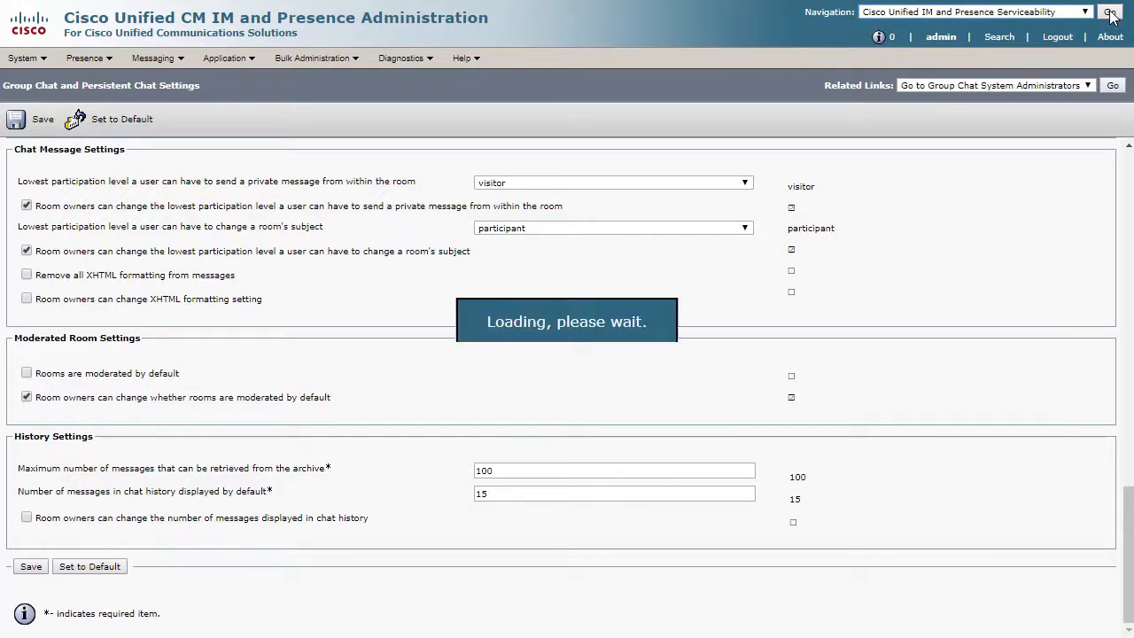
click(1110, 12)
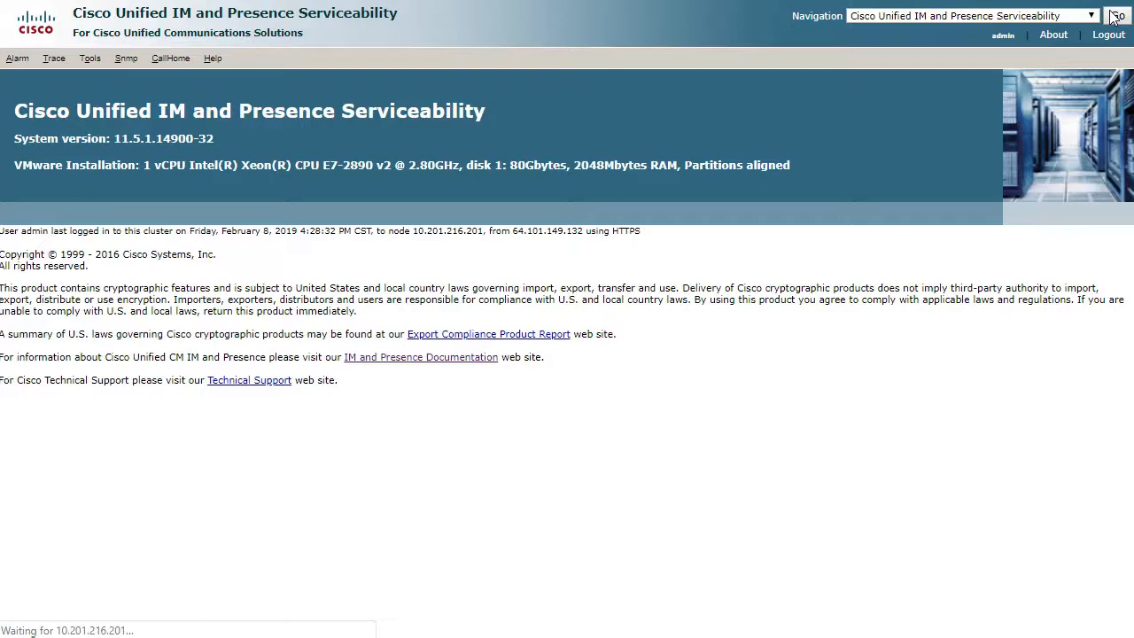
- Load trace configuration for Cisco XCP Config Manager on the IM and Presence Services group
click(66, 58)
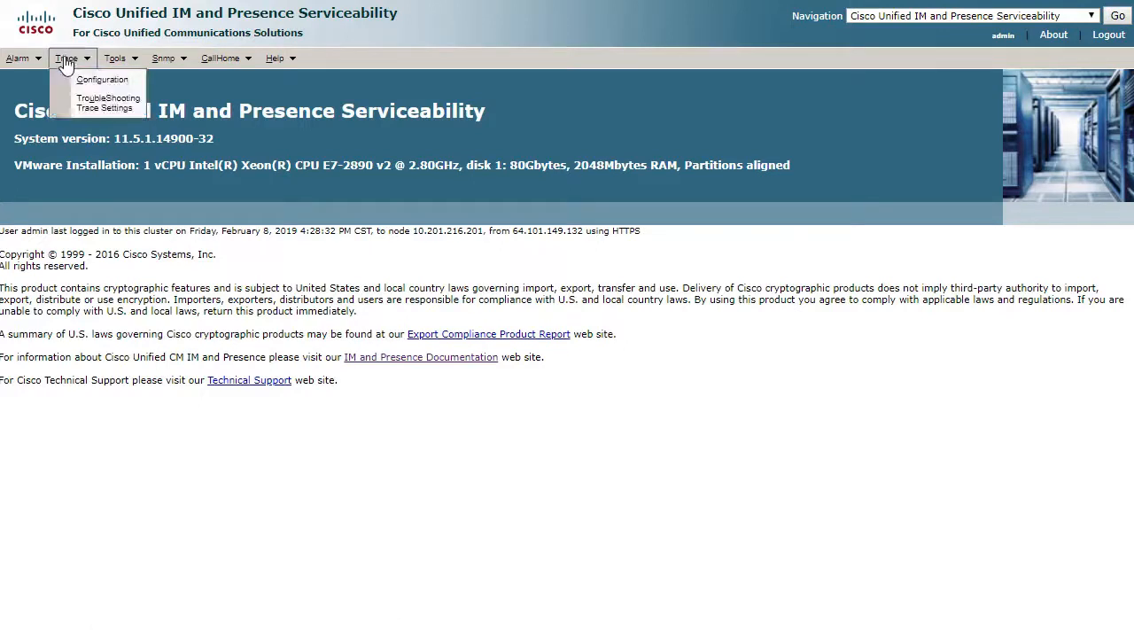
click(103, 78)
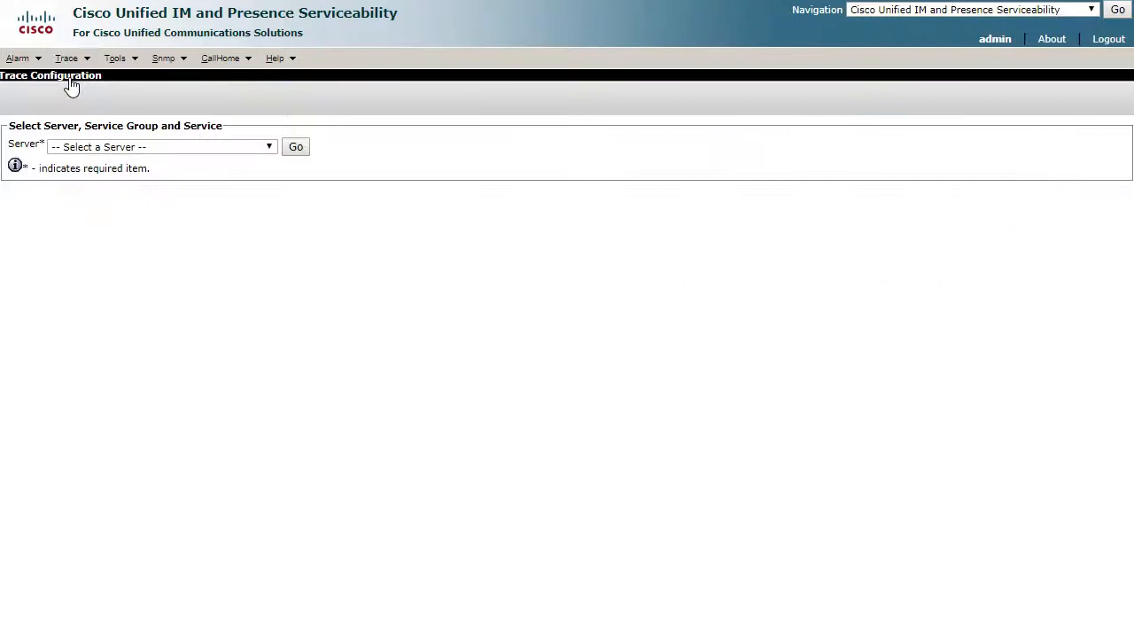
click(160, 146)
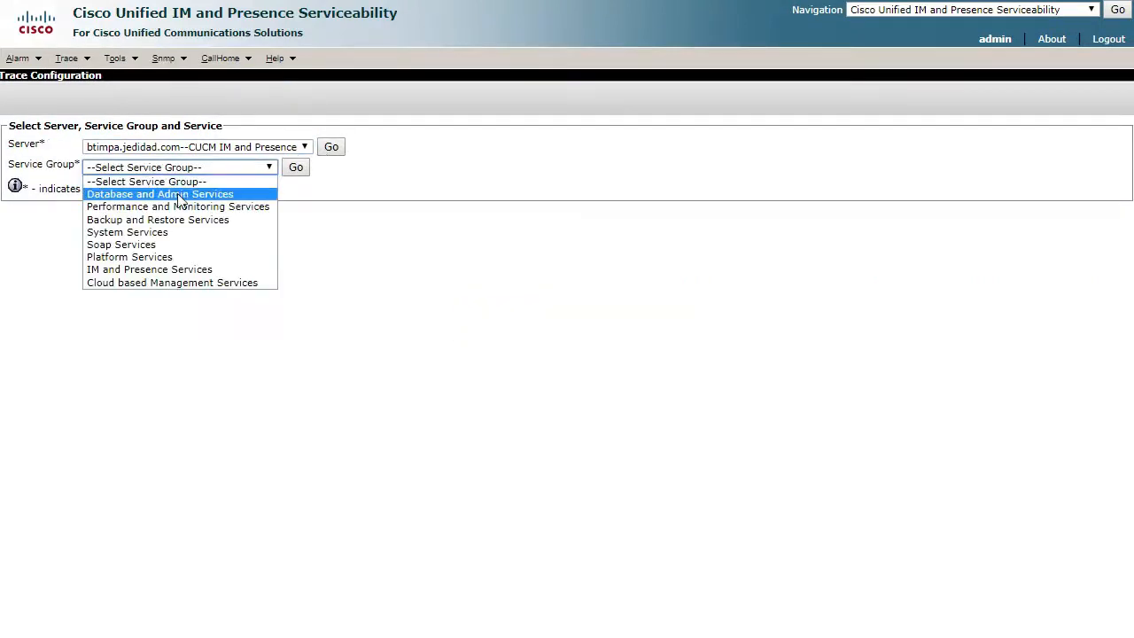
click(149, 269)
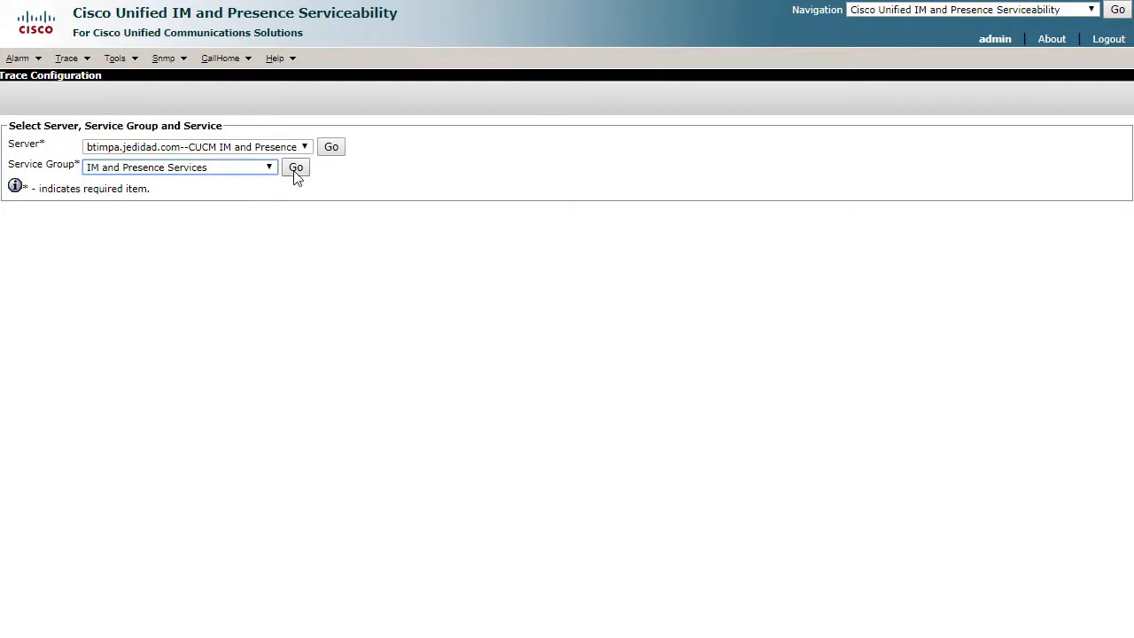
click(296, 166)
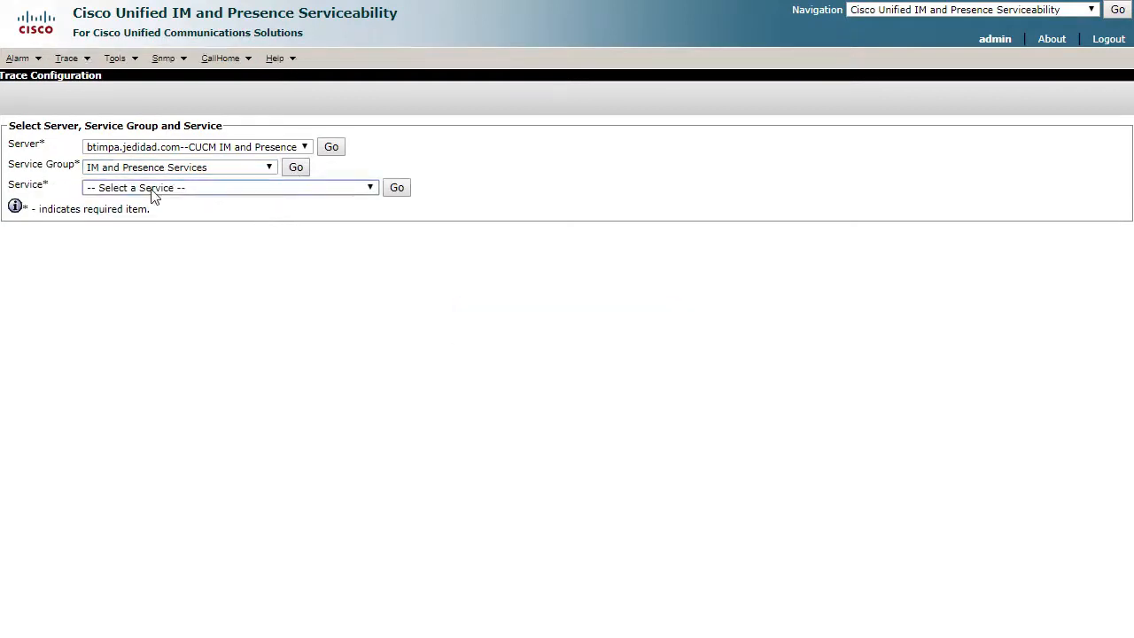
click(229, 187)
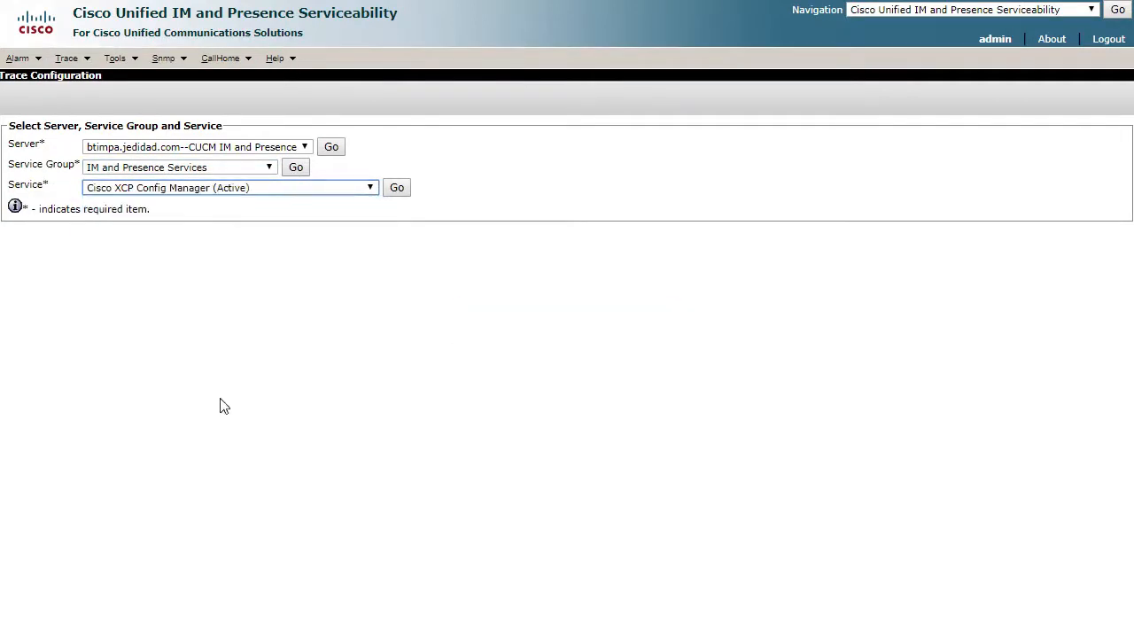
click(396, 187)
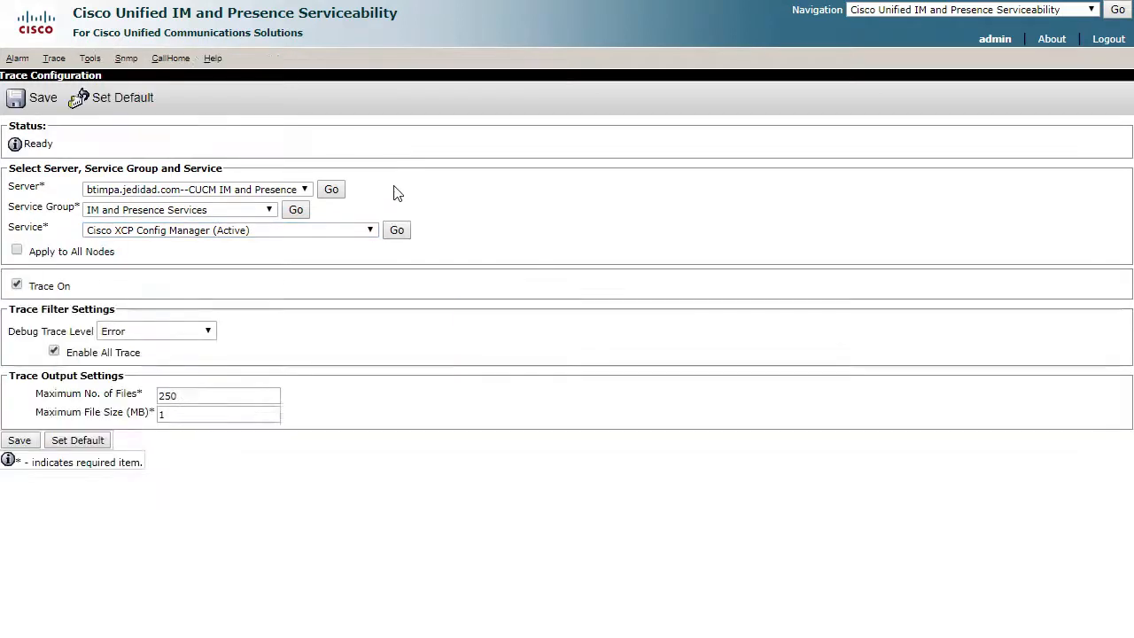
- Change the Cisco XCP Config Manager debug trace level to Debug
click(207, 330)
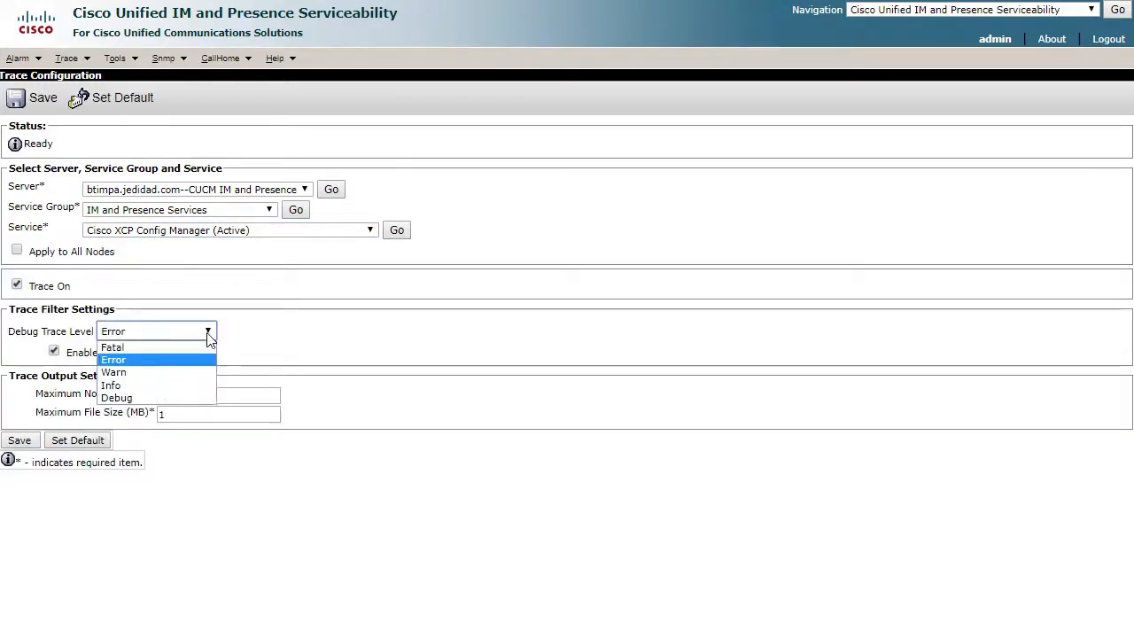
click(116, 396)
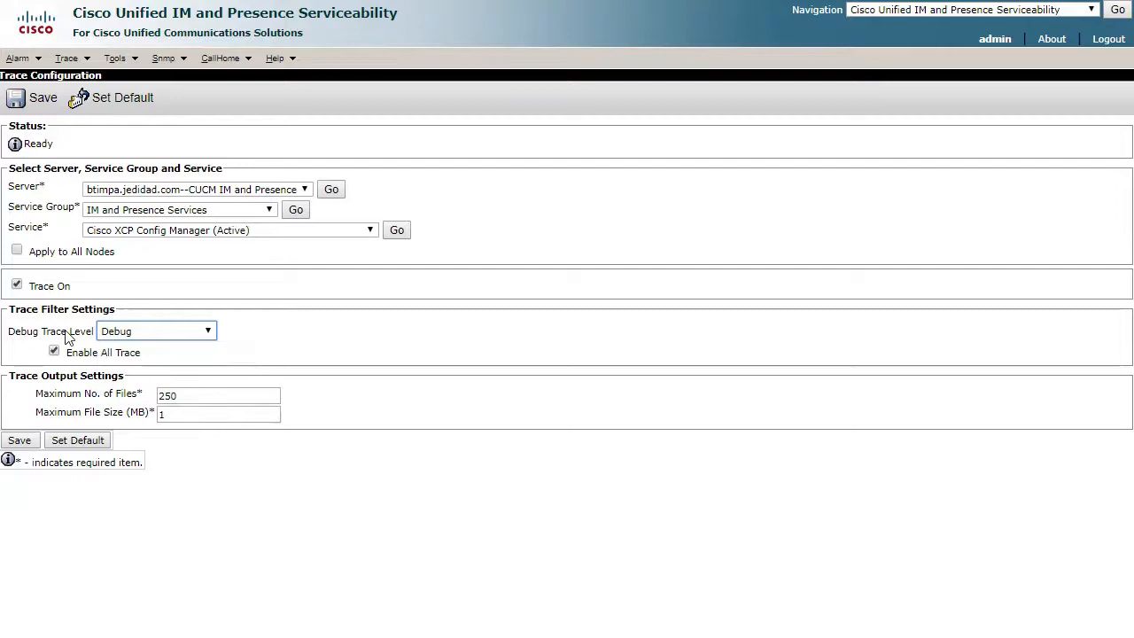
mouse_move(34, 286)
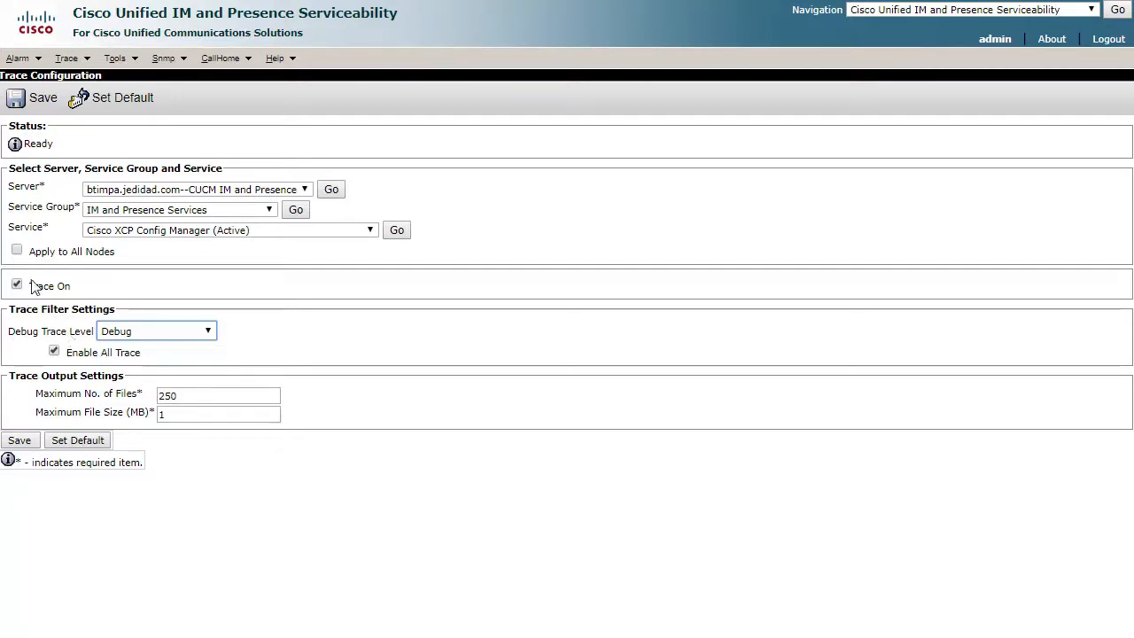
click(16, 249)
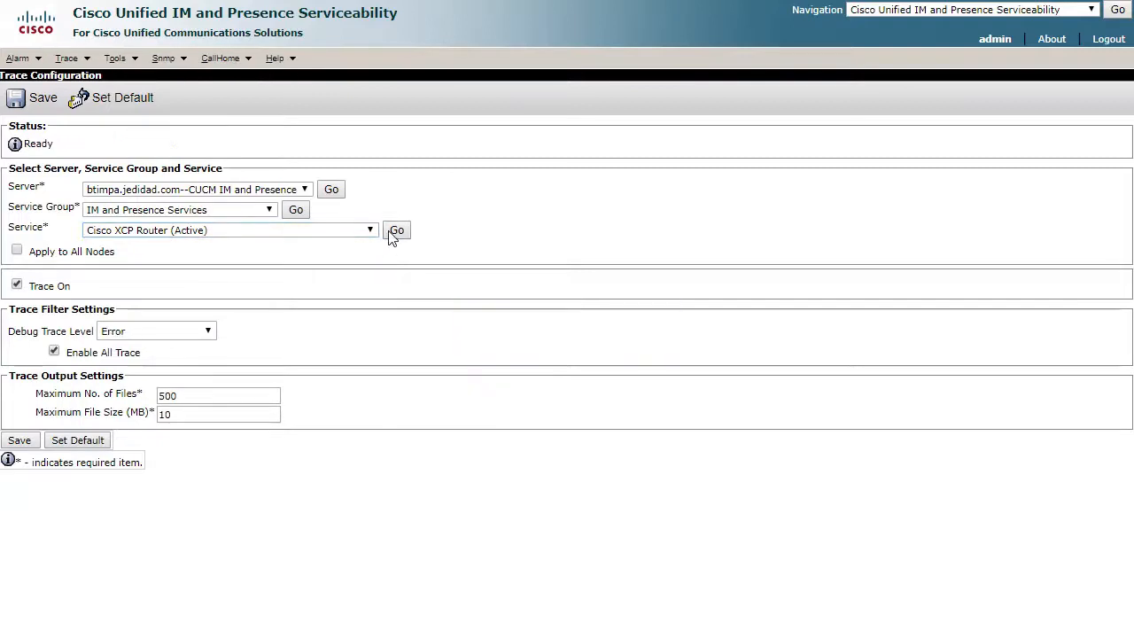
- Set Cisco XCP Router Debug Trace Level to Debug and save
click(155, 330)
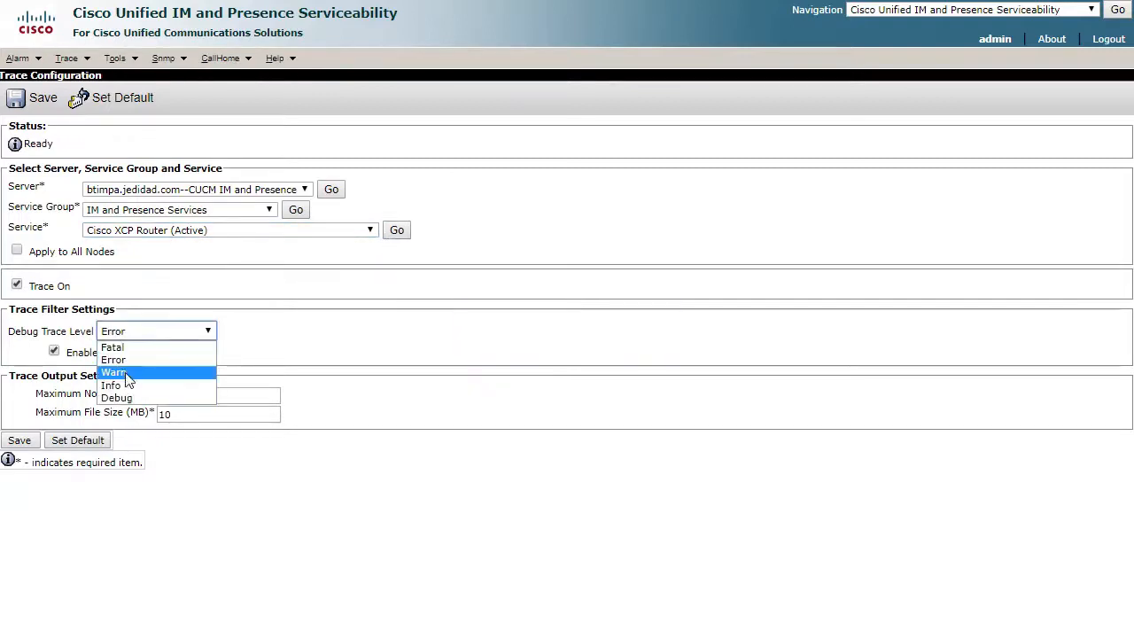
click(116, 397)
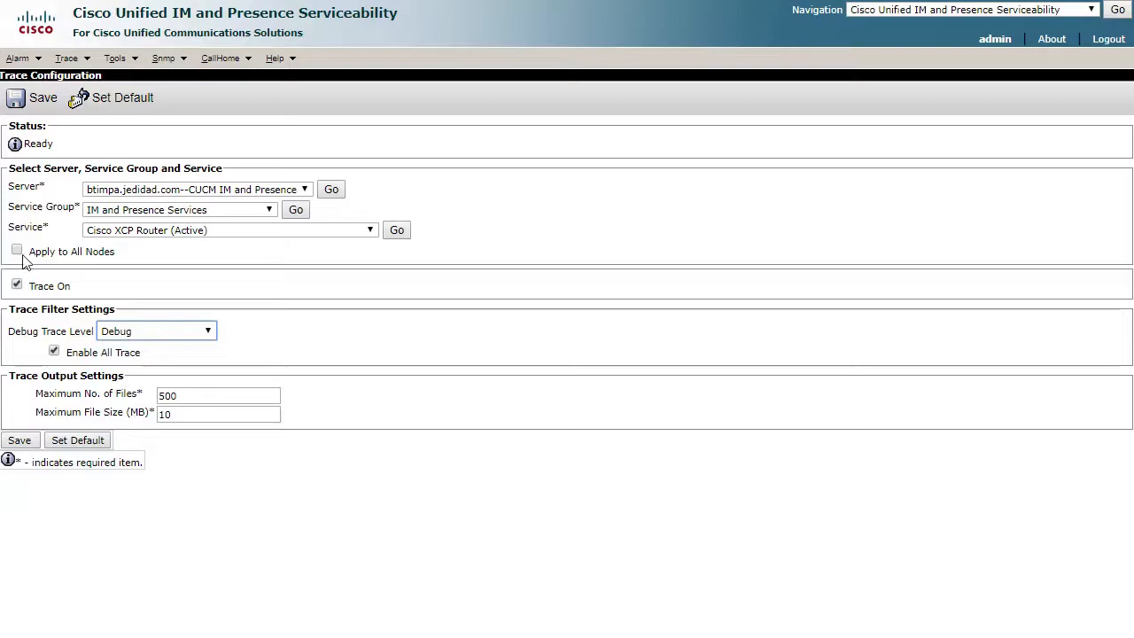
click(369, 230)
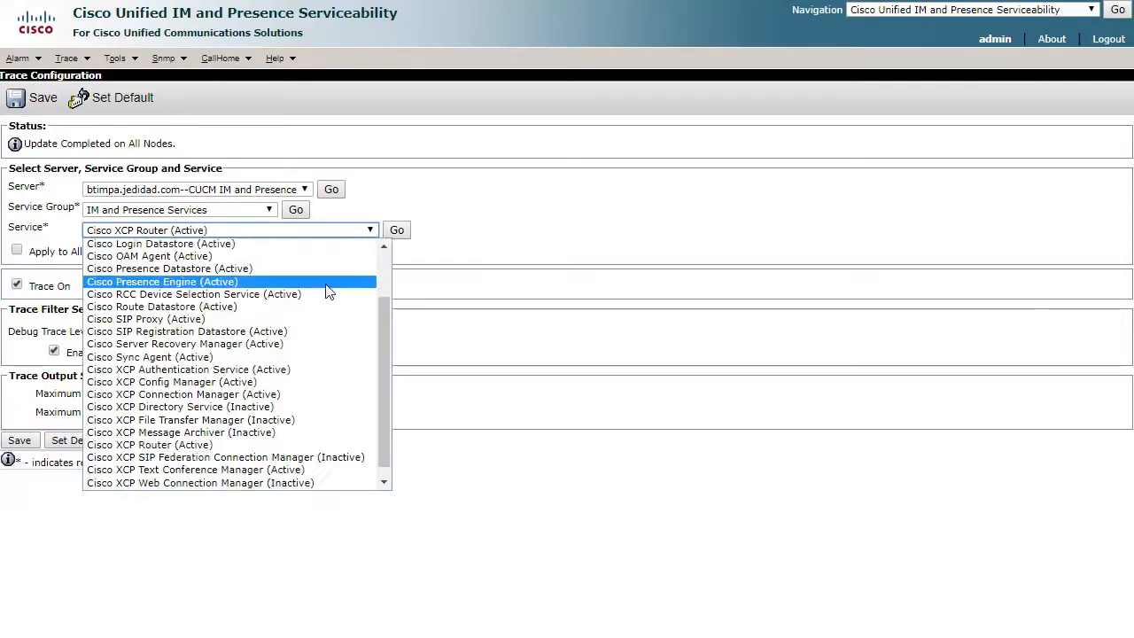
- Load Cisco XCP Text Conference Manager traces, select Debug, then switch the level to Error
click(195, 469)
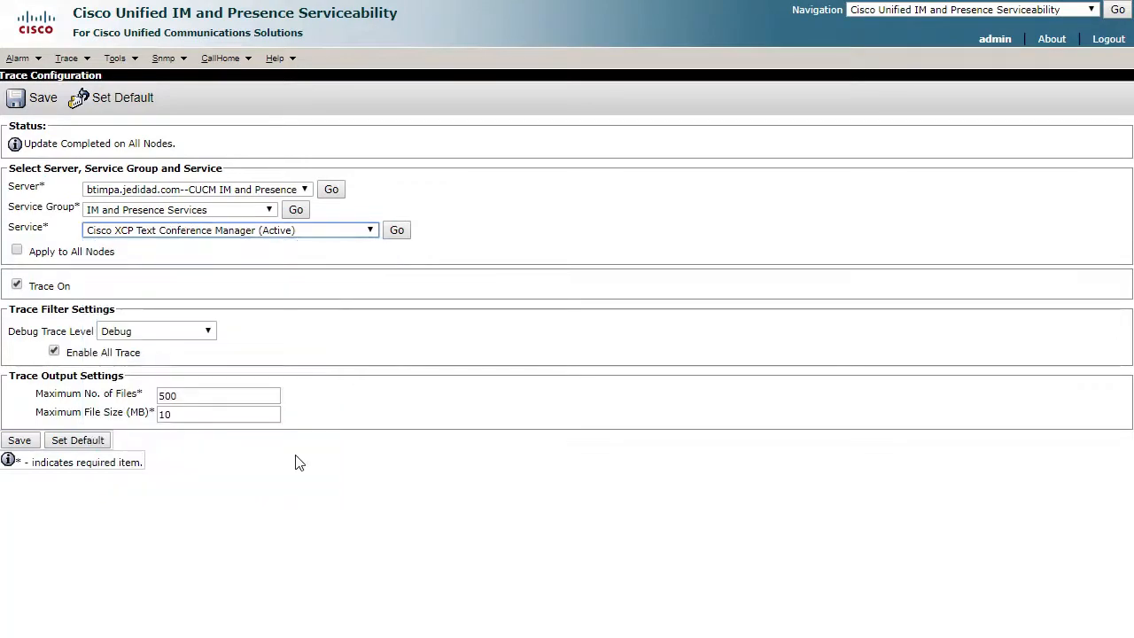
click(396, 231)
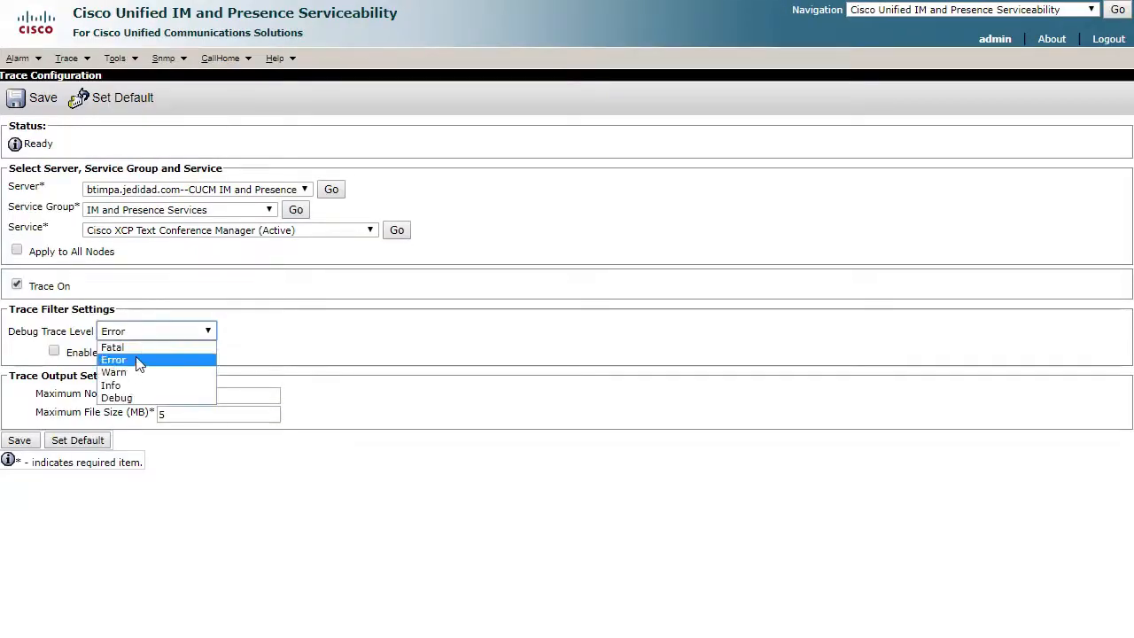
click(117, 397)
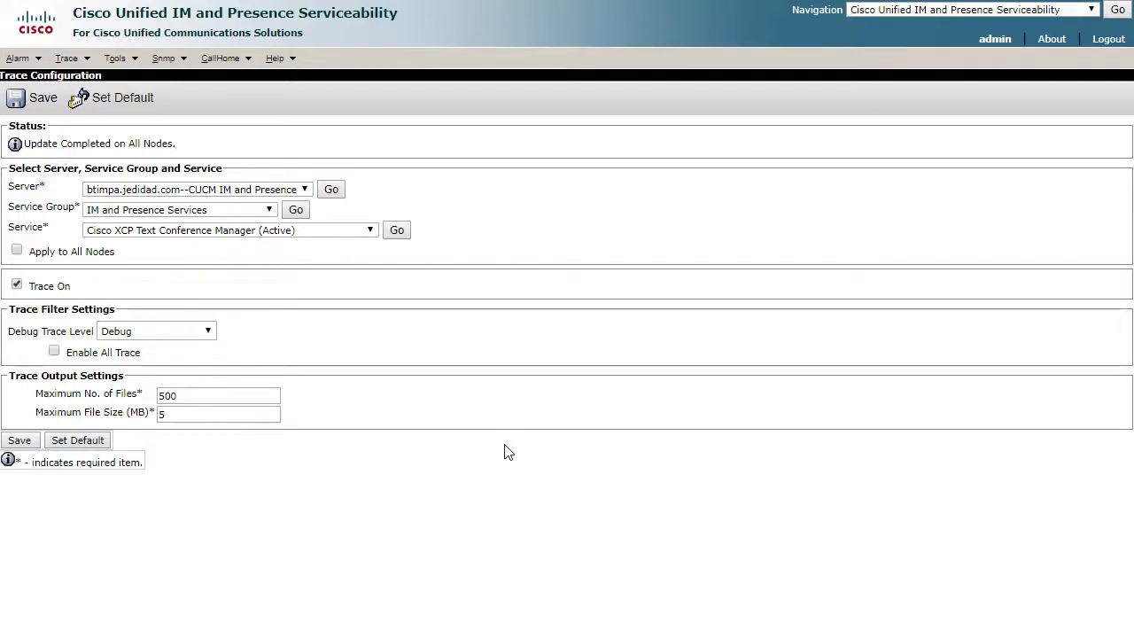
click(155, 331)
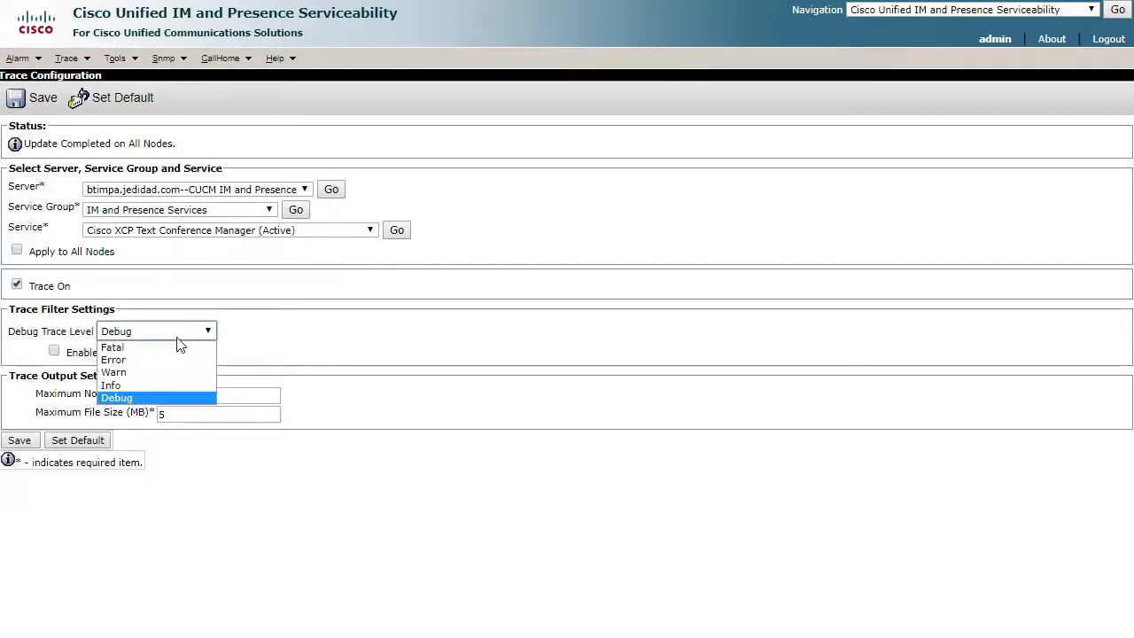
click(113, 359)
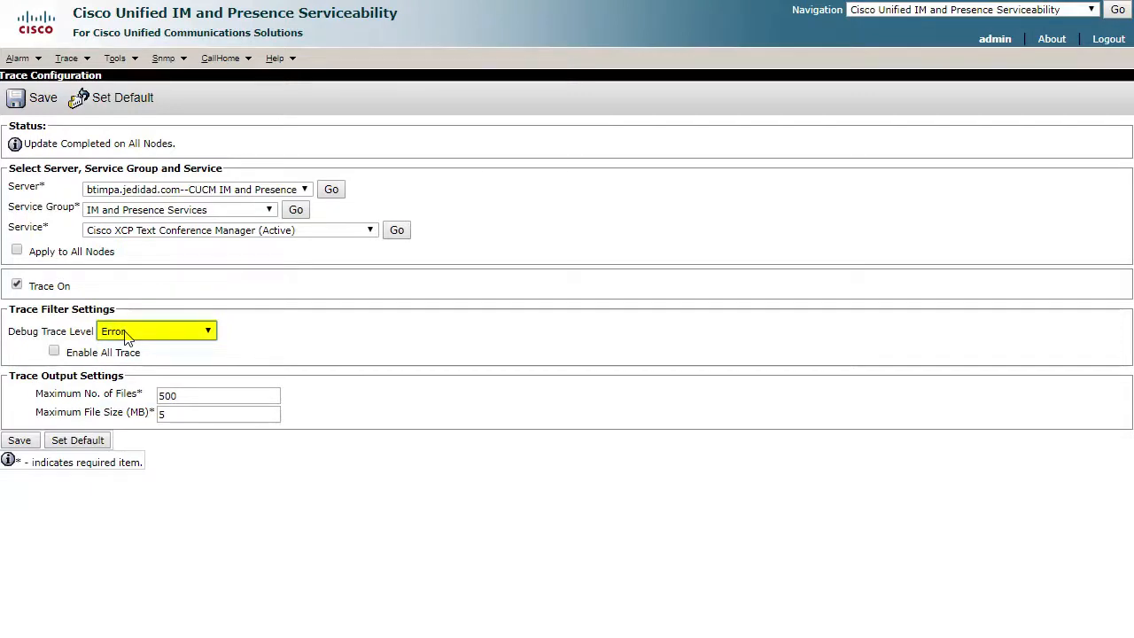
mouse_move(301, 308)
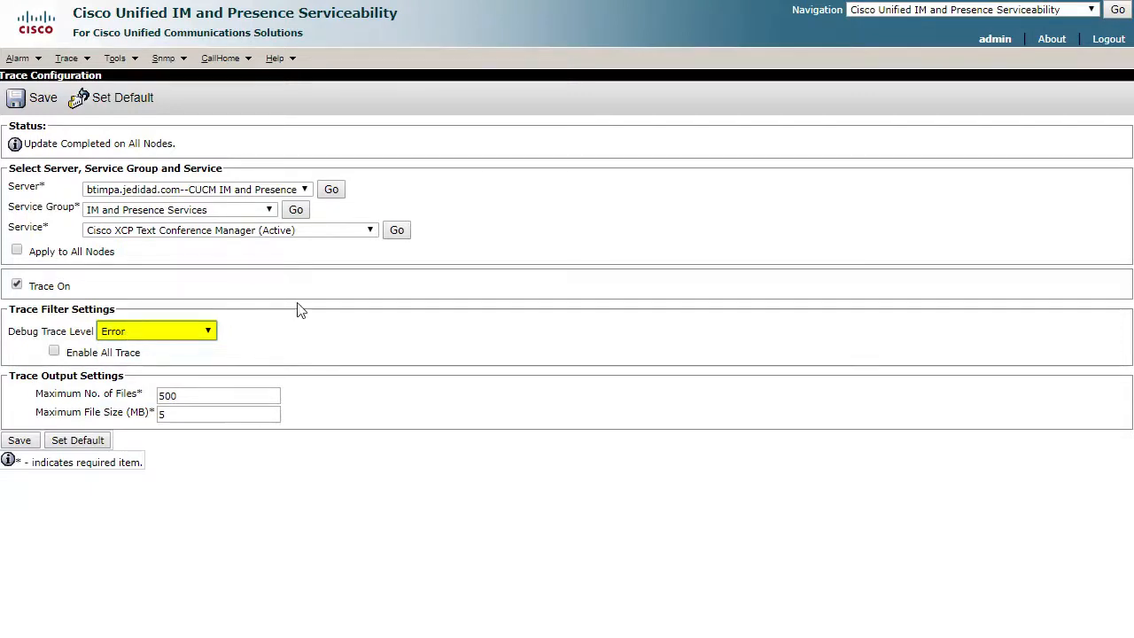
mouse_move(459, 317)
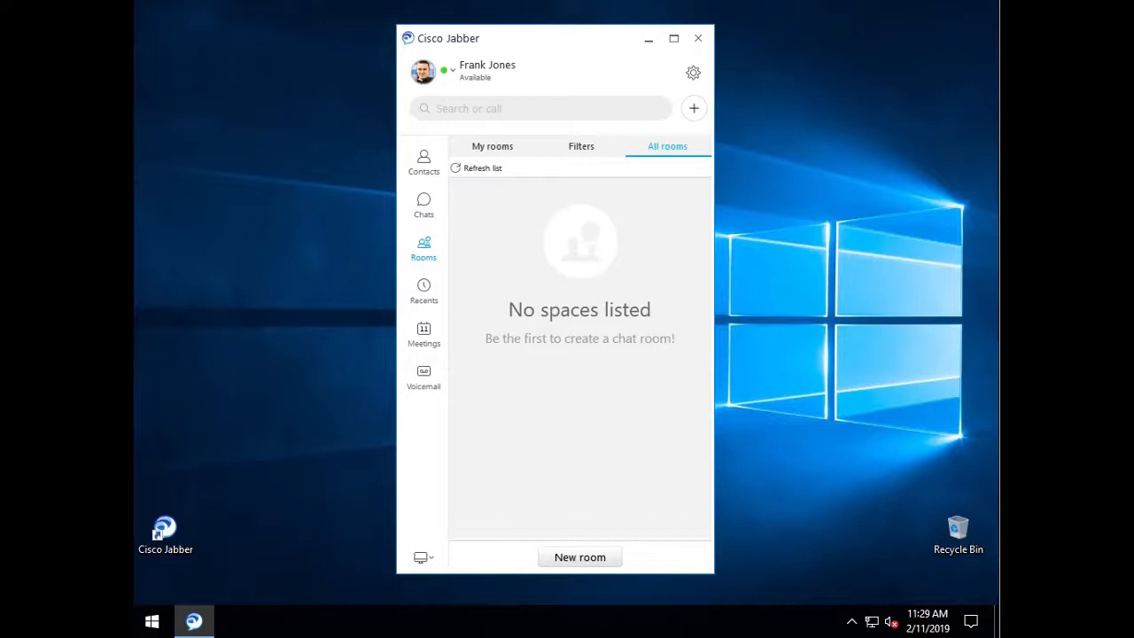
mouse_move(642, 564)
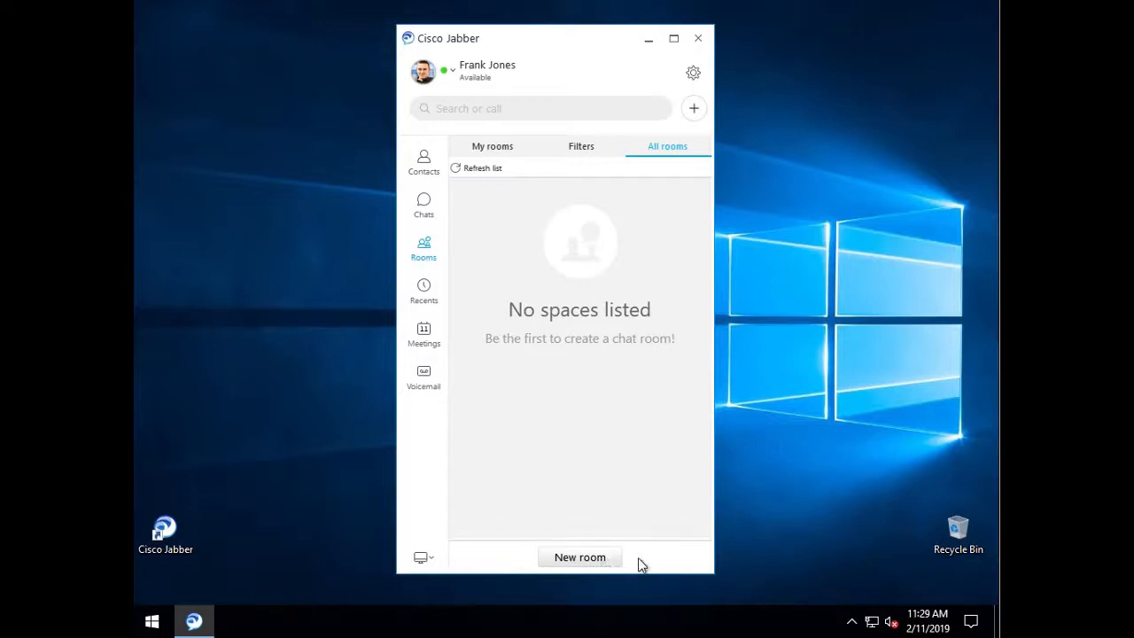
mouse_move(579, 557)
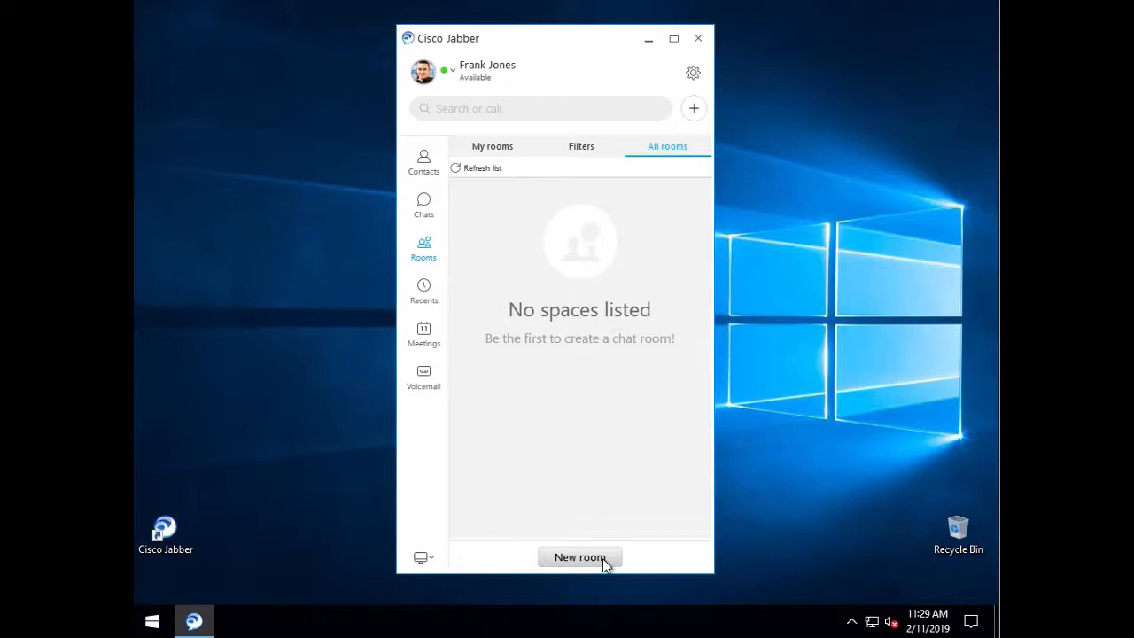
mouse_move(579, 556)
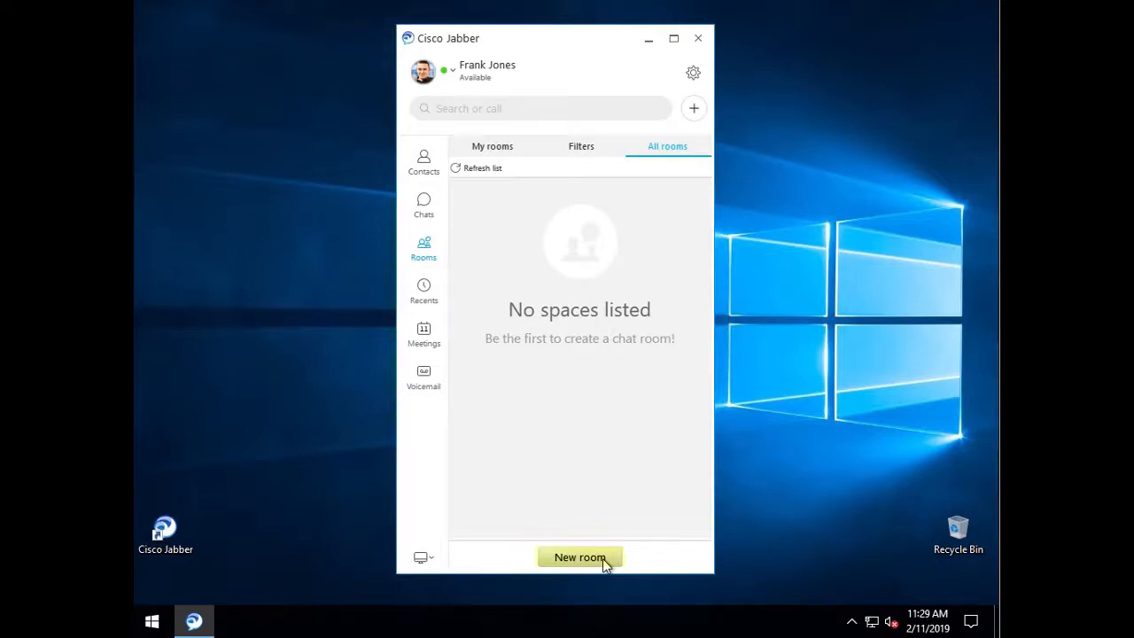
mouse_move(828, 569)
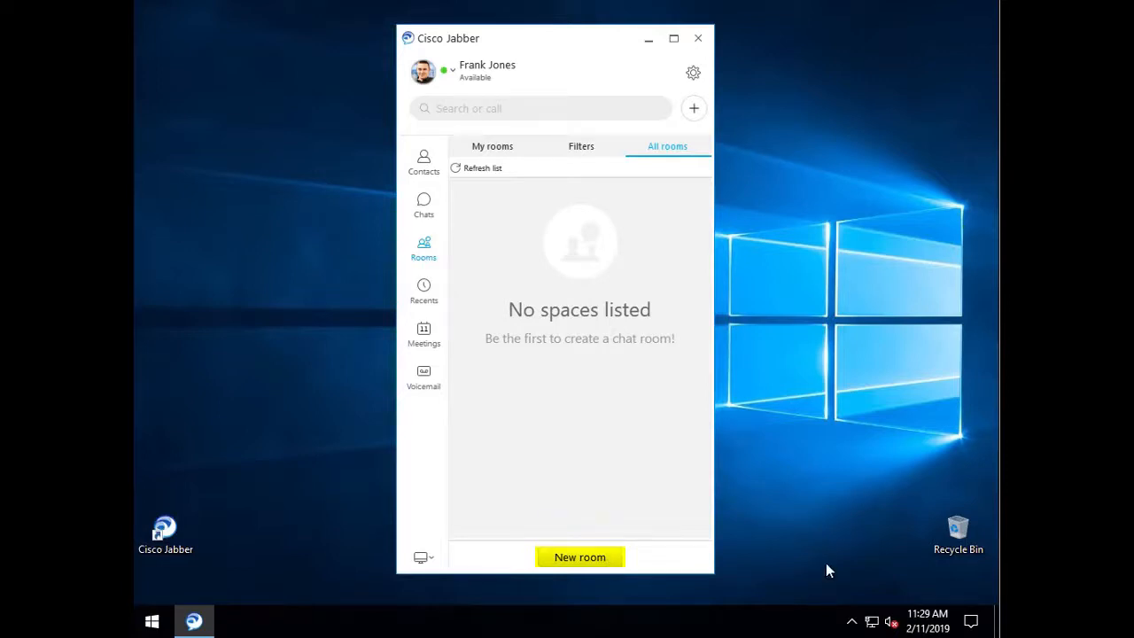
- Check the taskbar clock and start a new room in Jabber
click(926, 612)
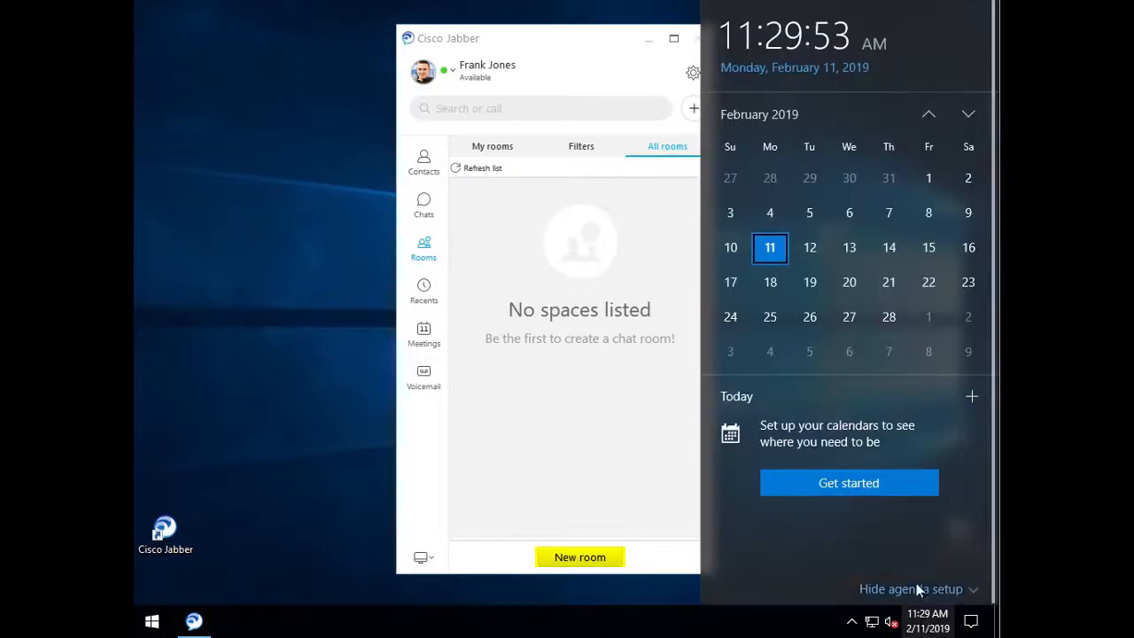
mouse_move(671, 524)
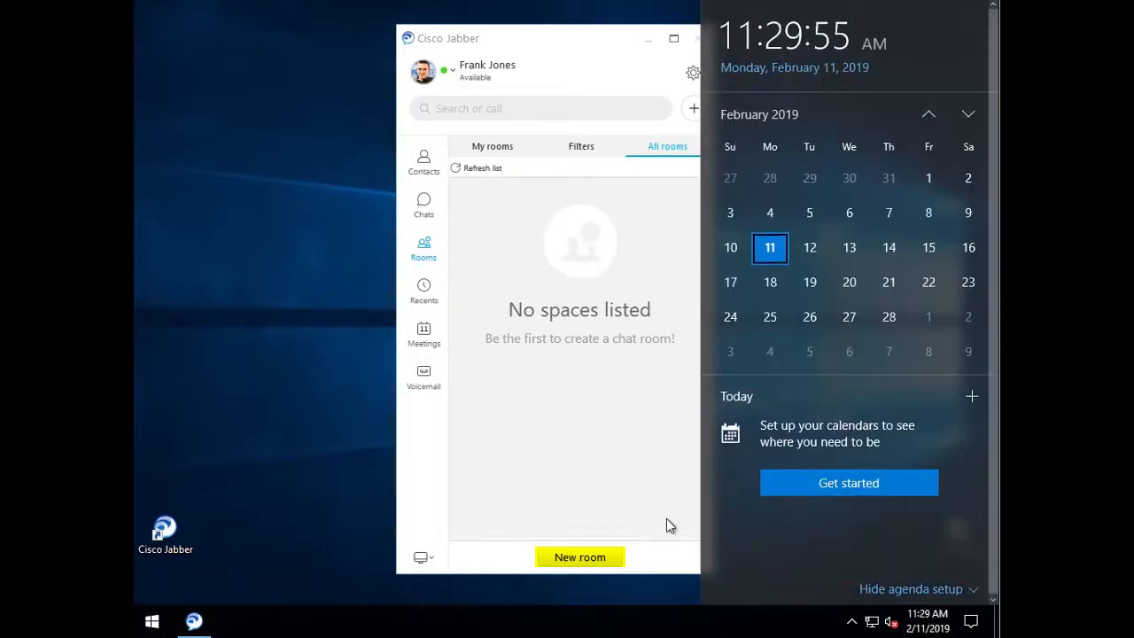
click(579, 556)
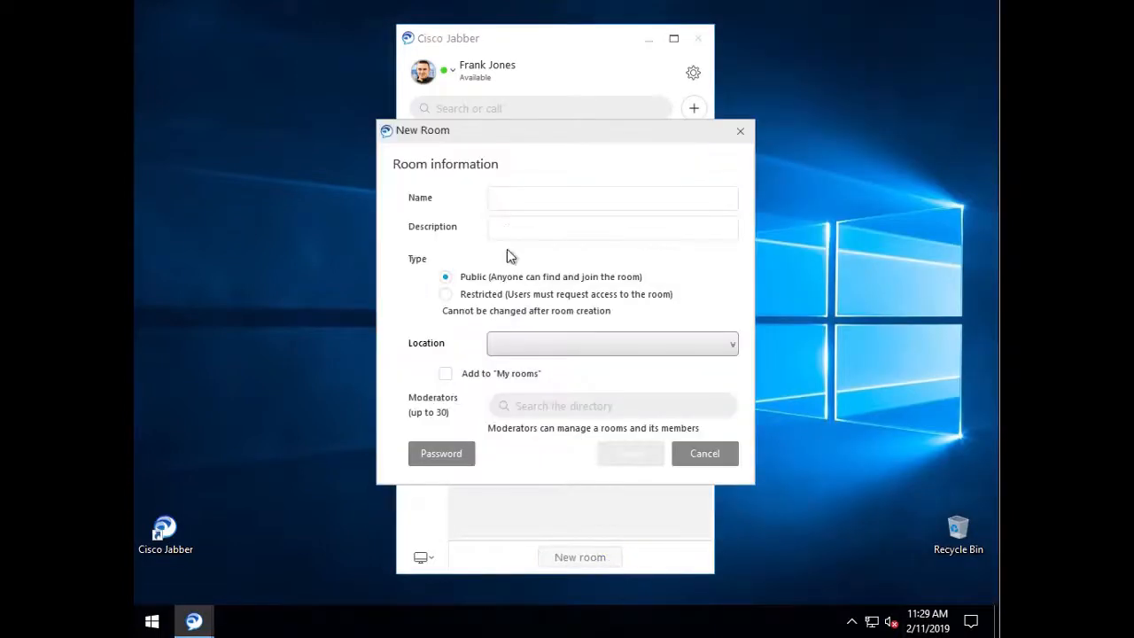
- Create 'Test Room' at 11:30:10 without adding members, then close its window
text(Test)
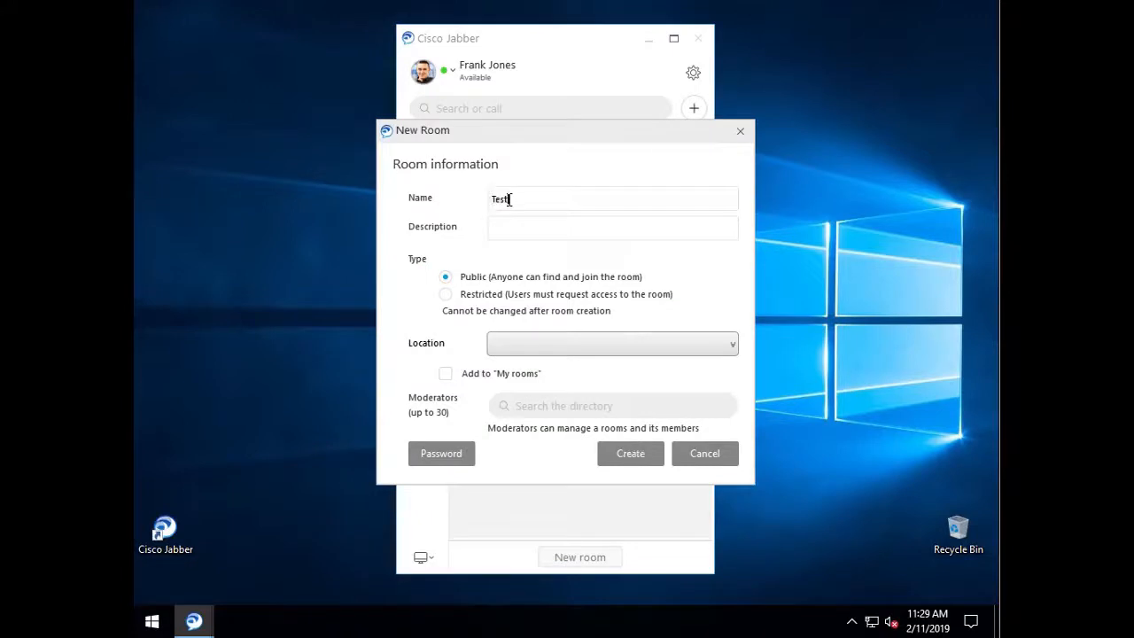
text(Room)
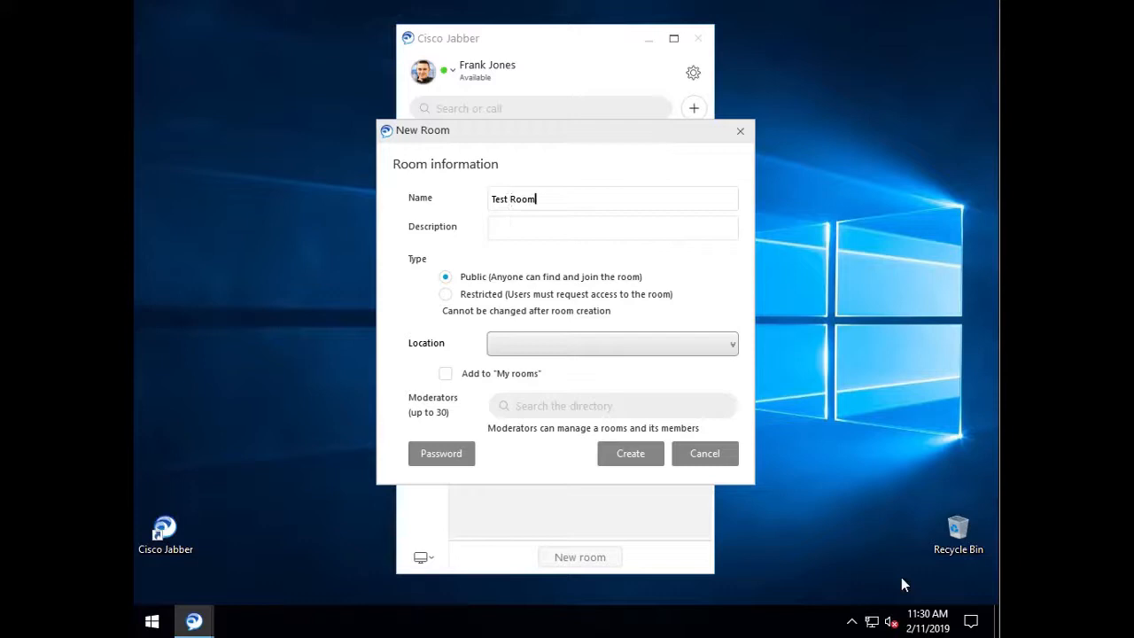
click(926, 618)
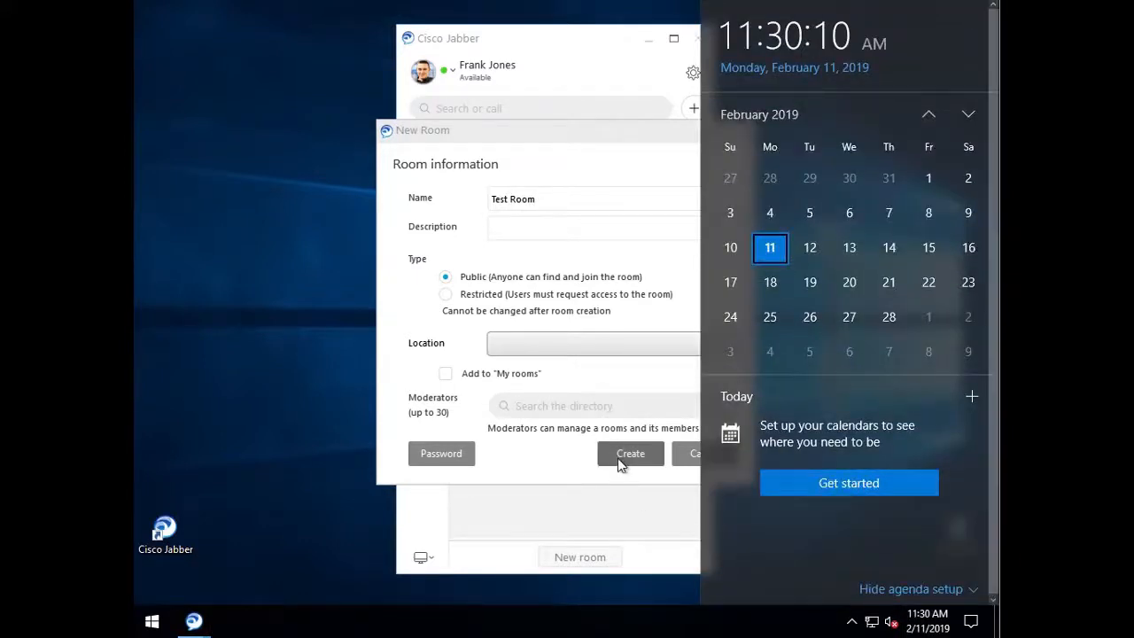
click(630, 452)
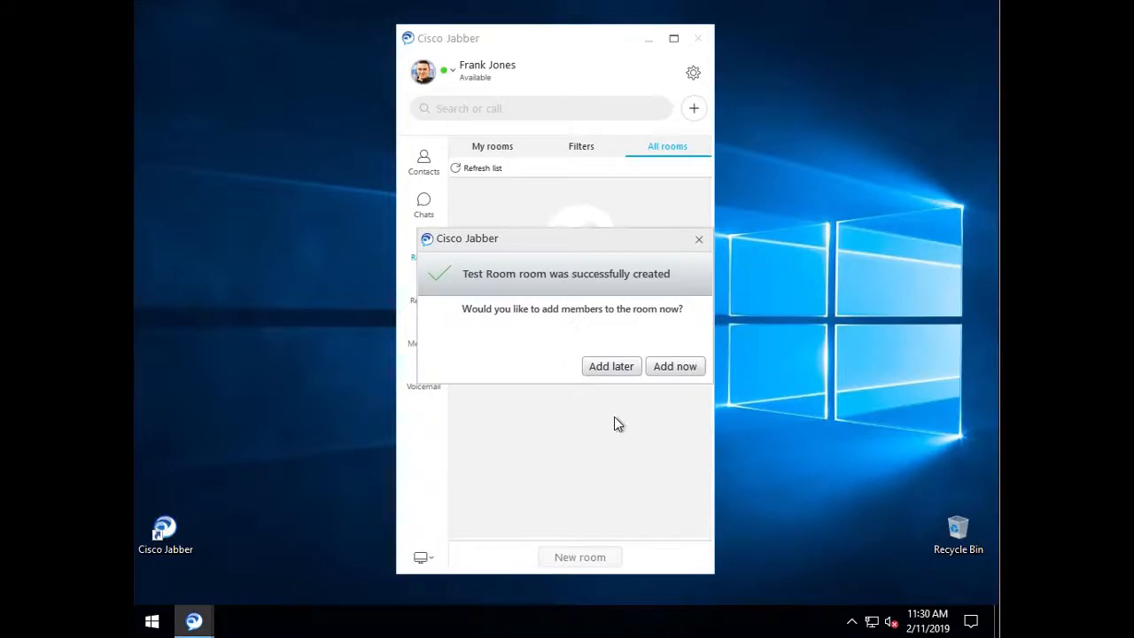
click(610, 365)
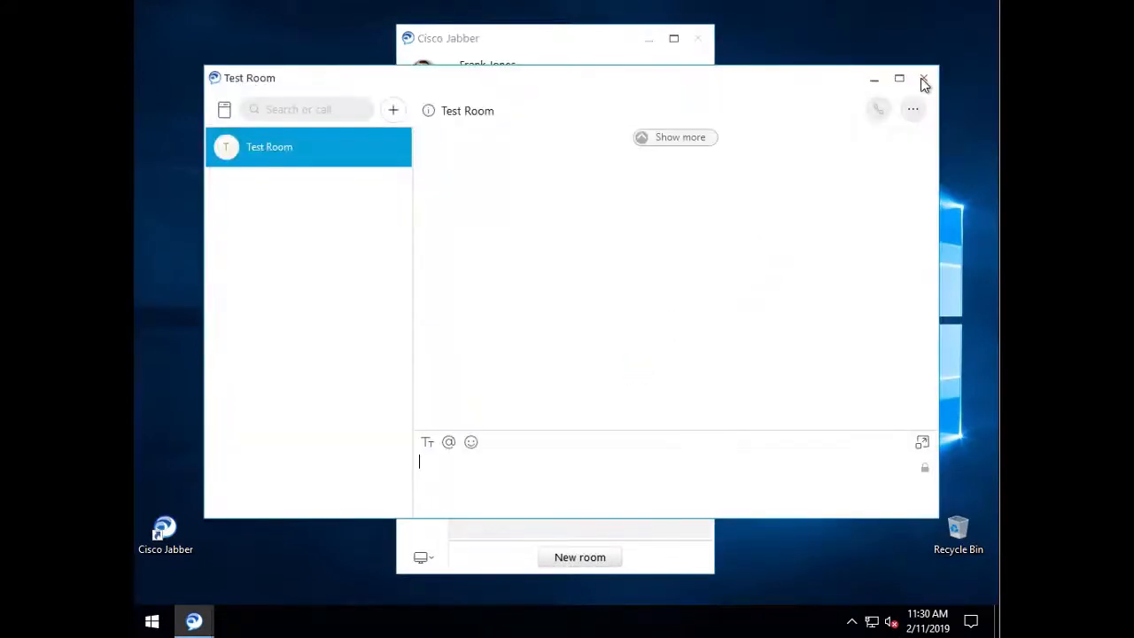
click(923, 79)
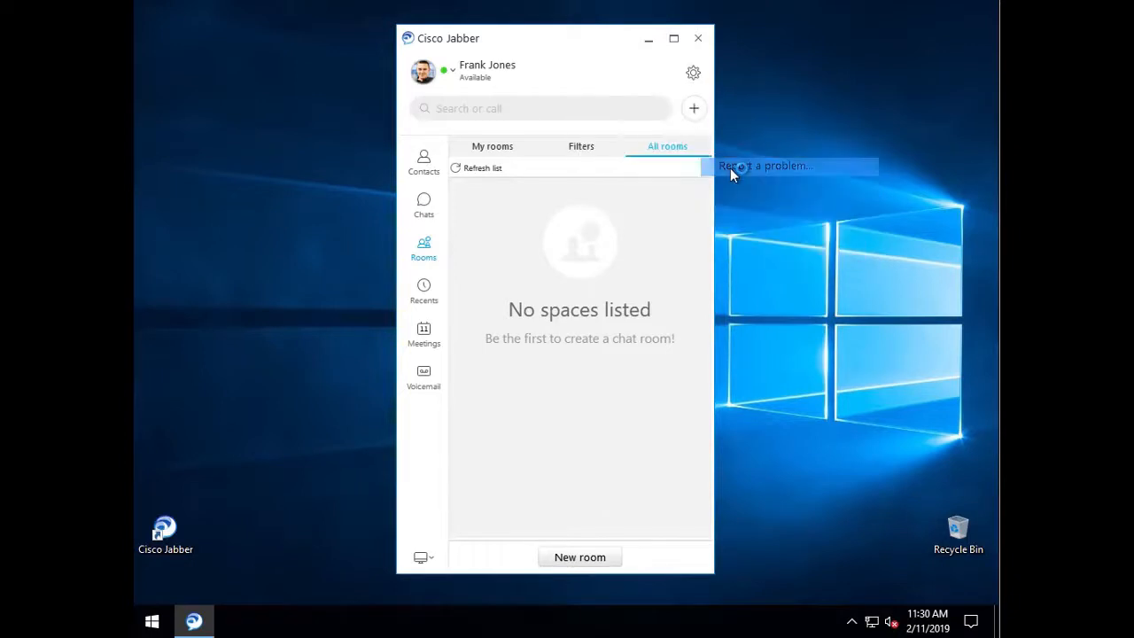
- Draft the Jabber problem report describing the room creation error at 11:30:10
click(765, 166)
text(Error a)
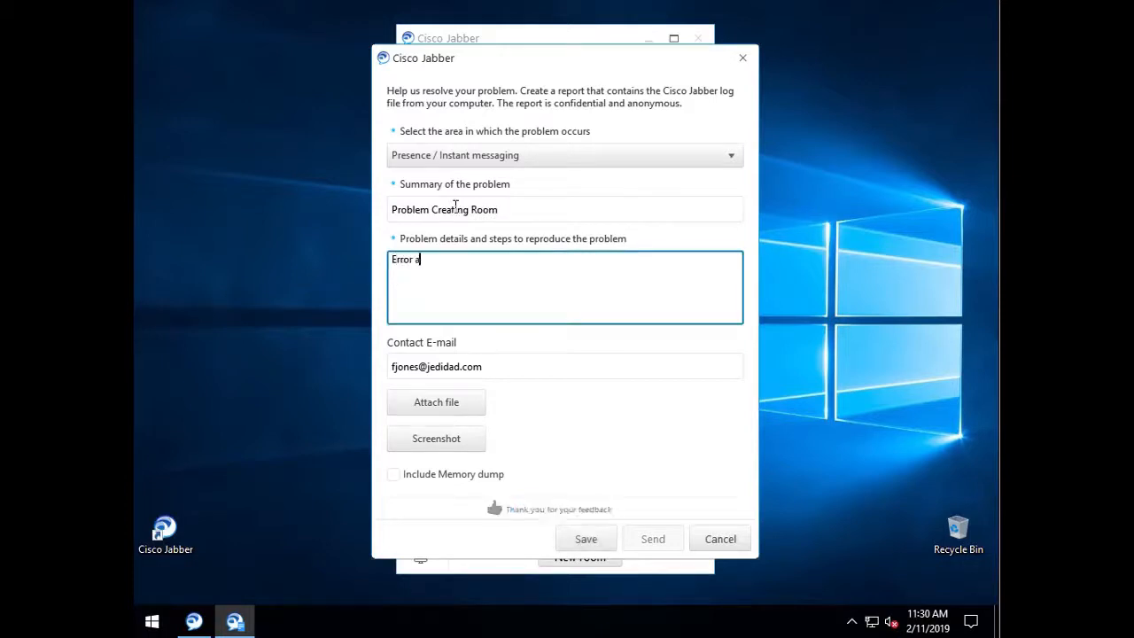
text(t 11:30:10)
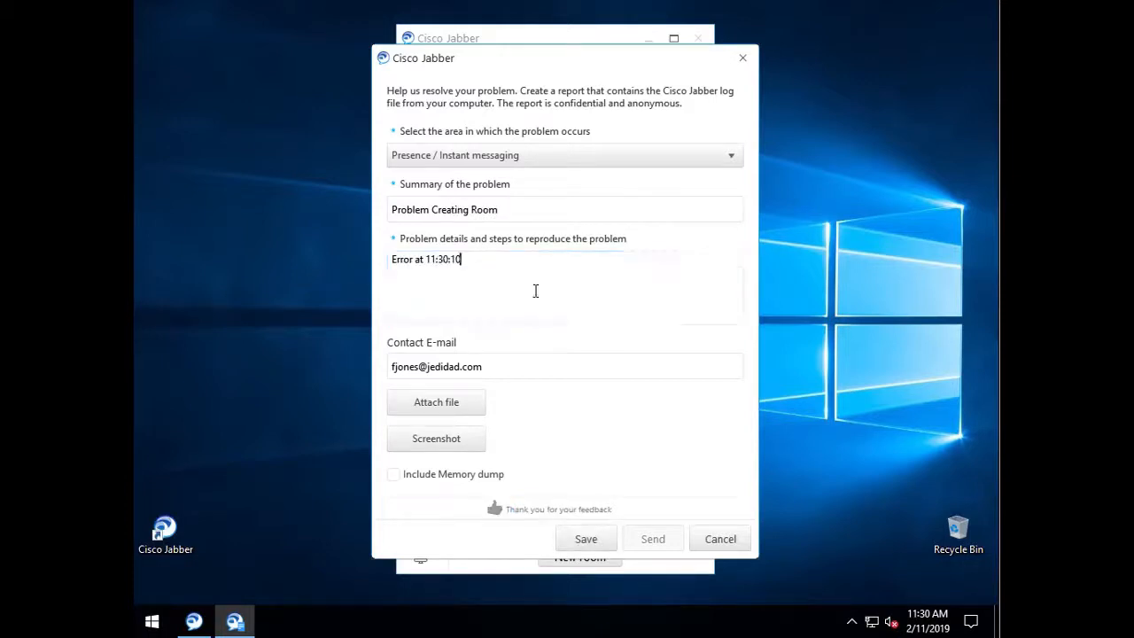
click(585, 539)
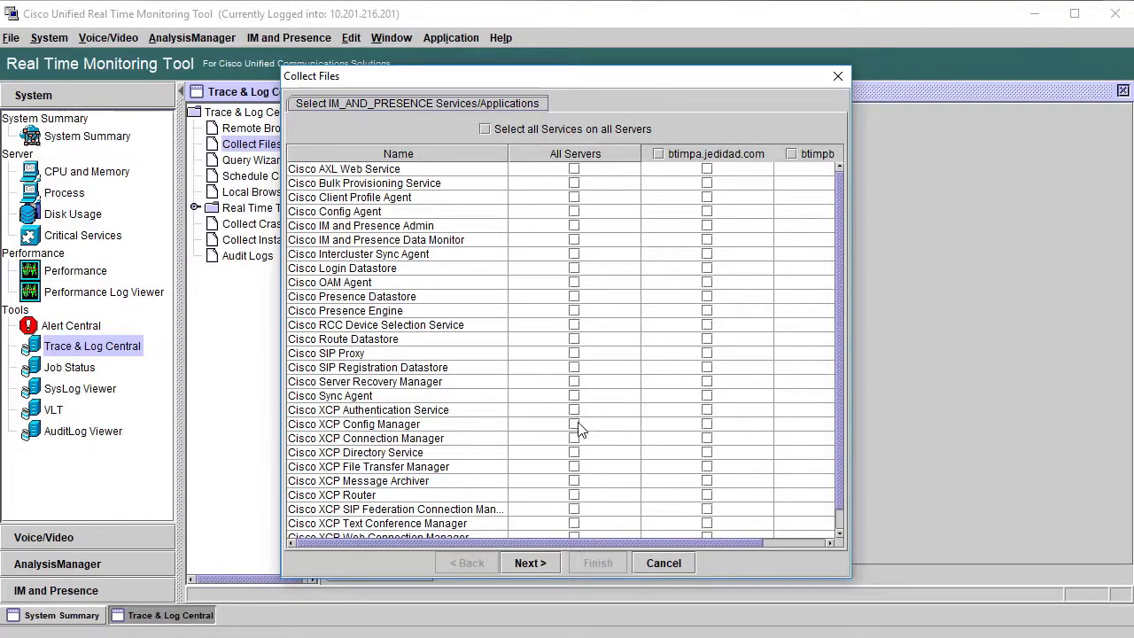
- Tick All Servers for the Cisco XCP Config Manager and Text Conference Manager traces
click(573, 423)
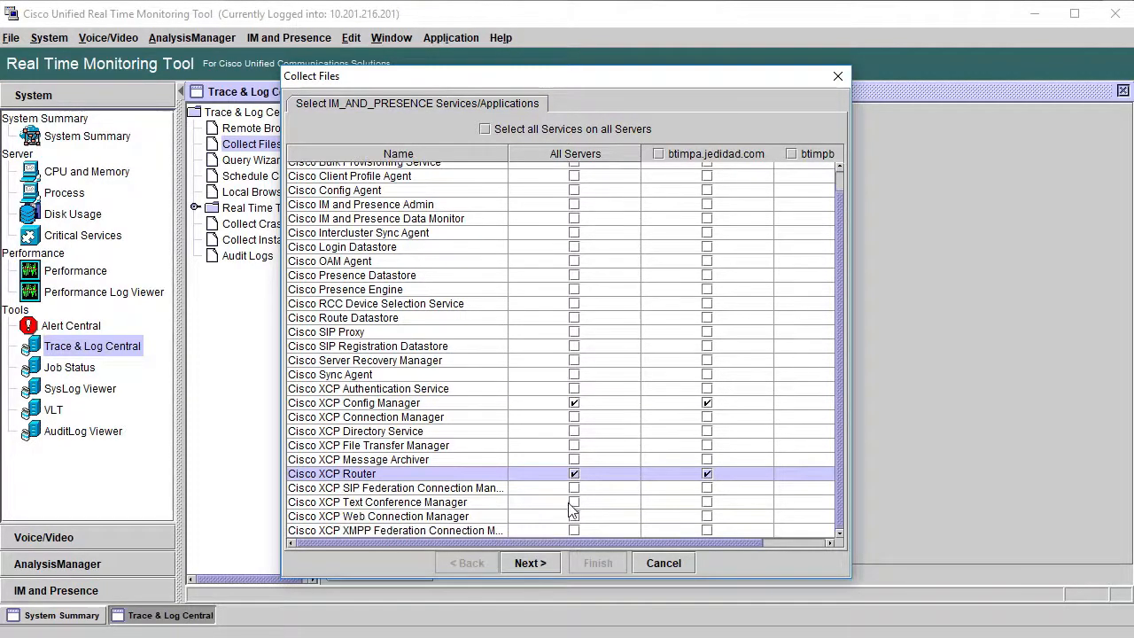
click(574, 502)
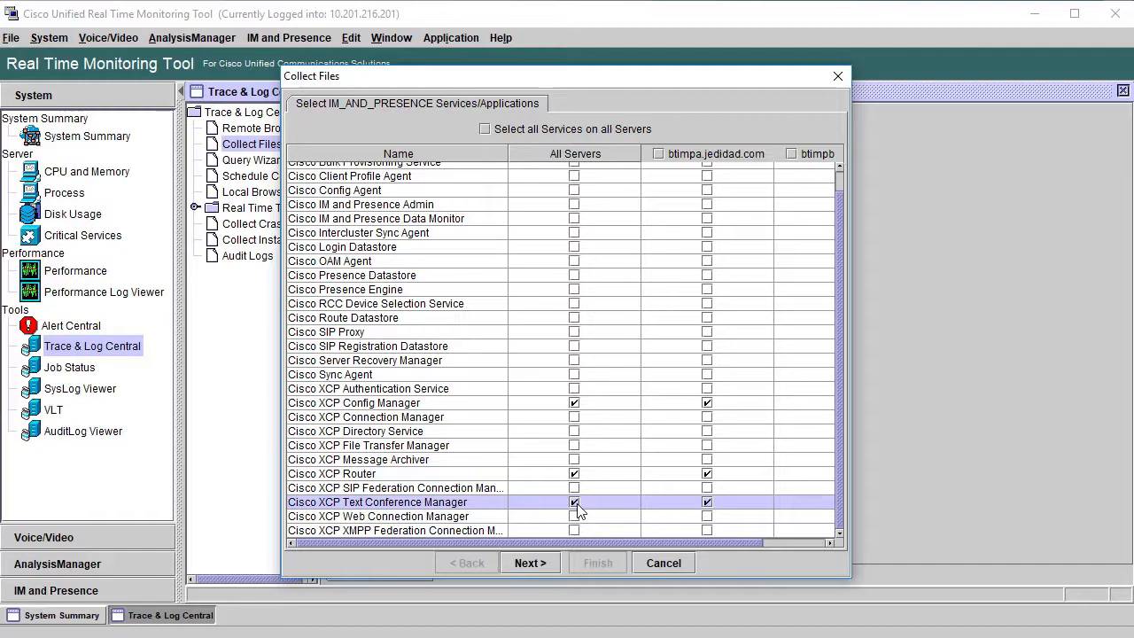